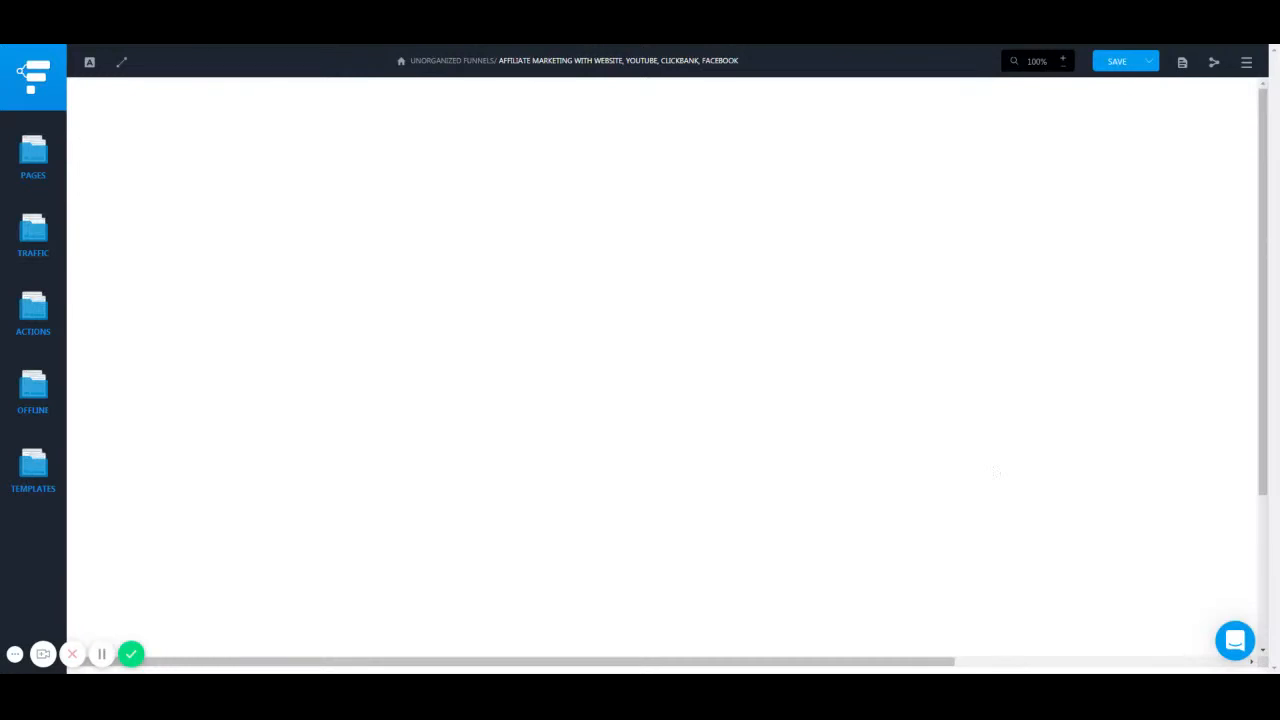
mouse_move(170, 165)
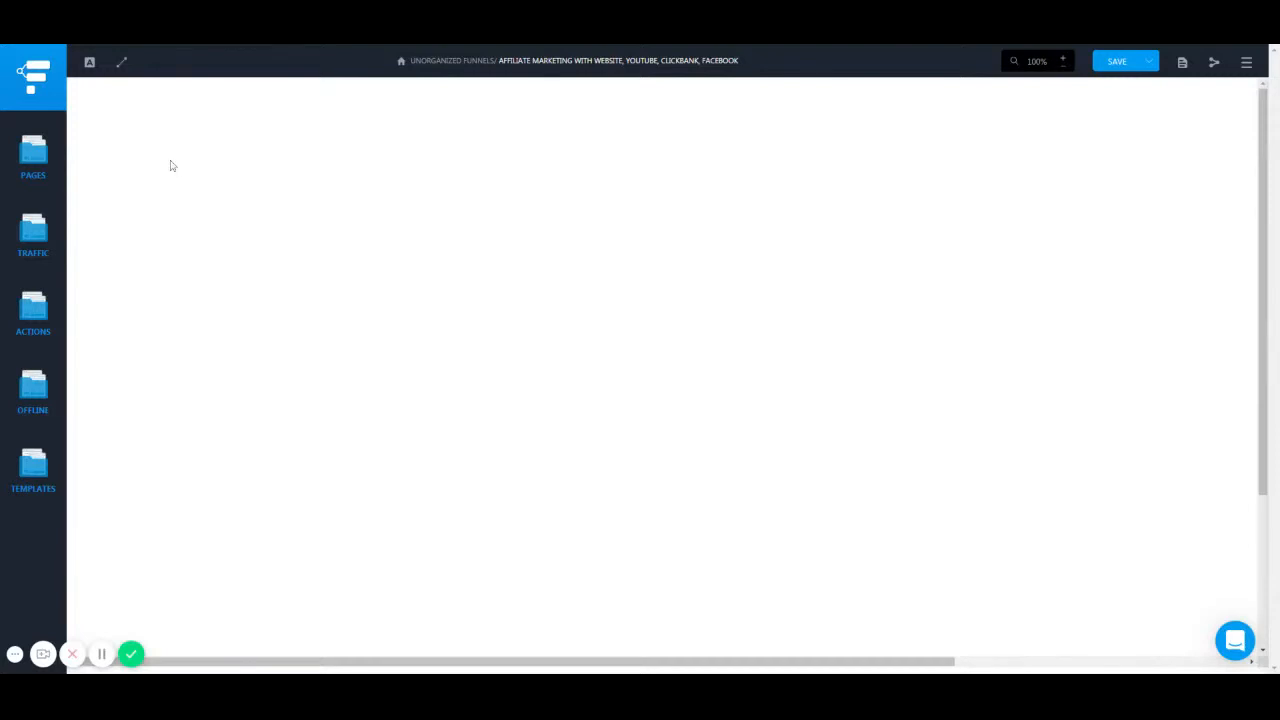
Place Facebook and YouTube traffic sources on the left of the canvas, Facebook above YouTube
click(33, 235)
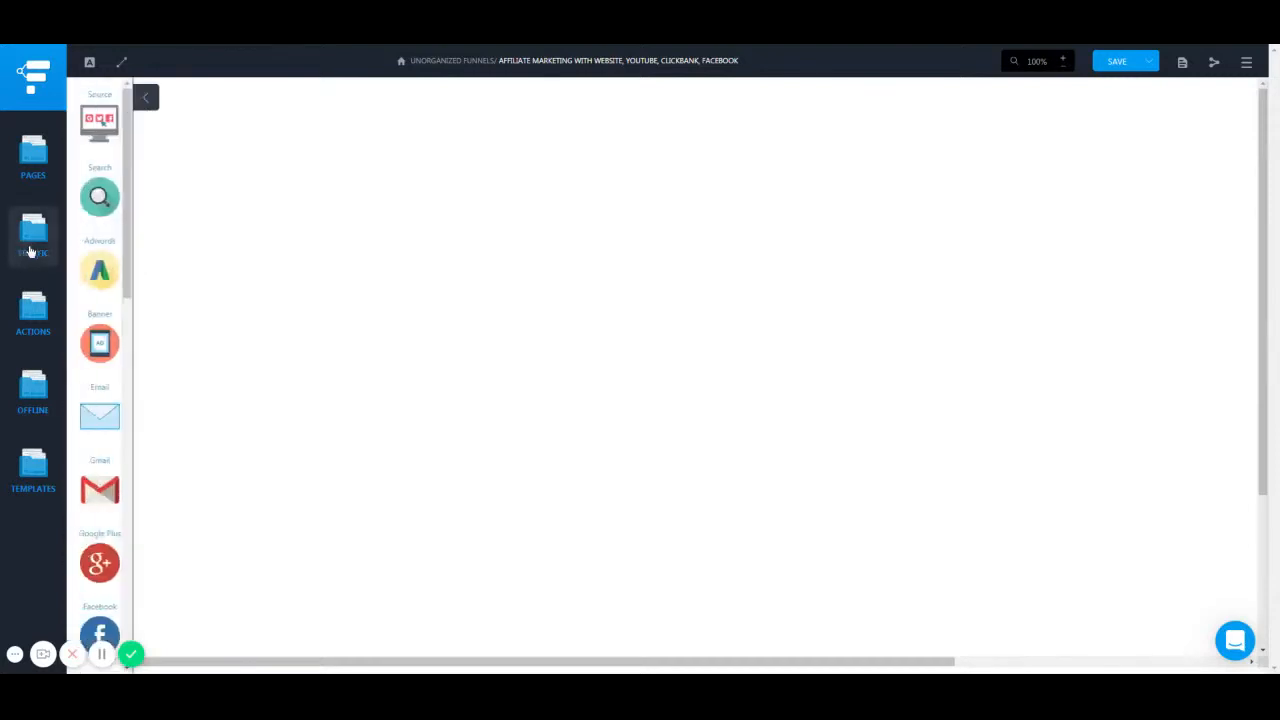
scroll(down, 3)
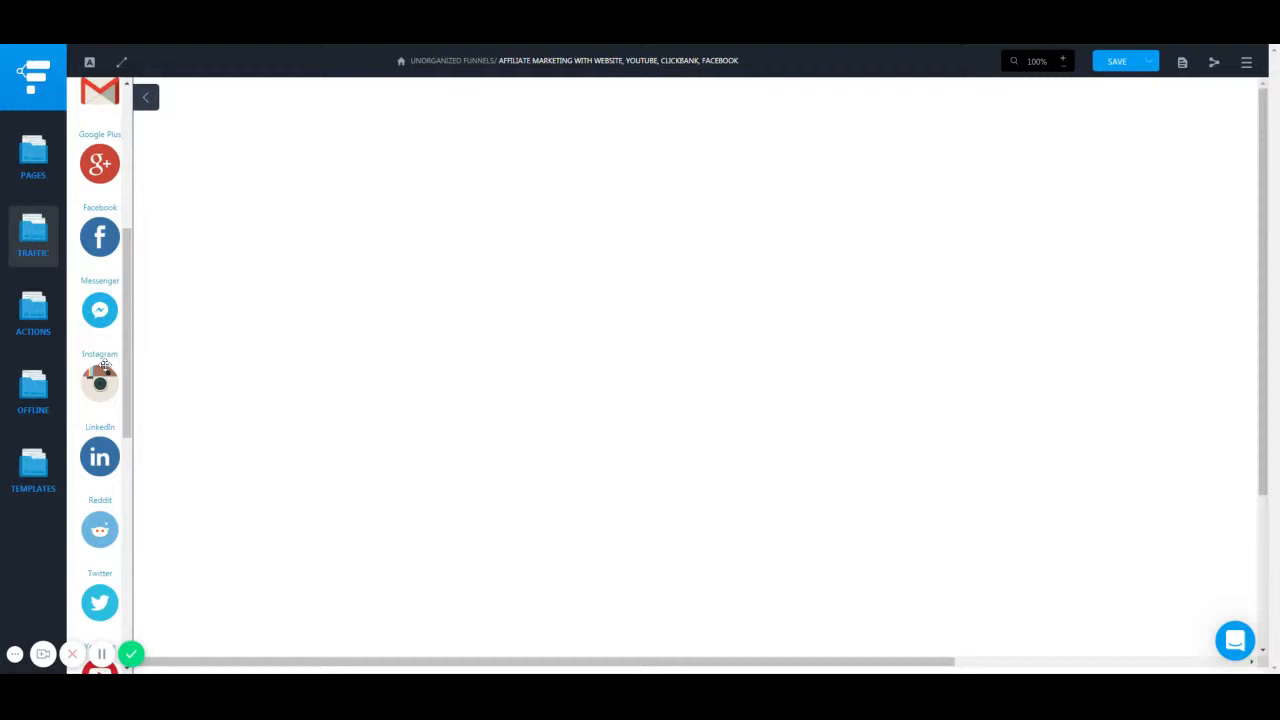
drag(99, 237, 241, 173)
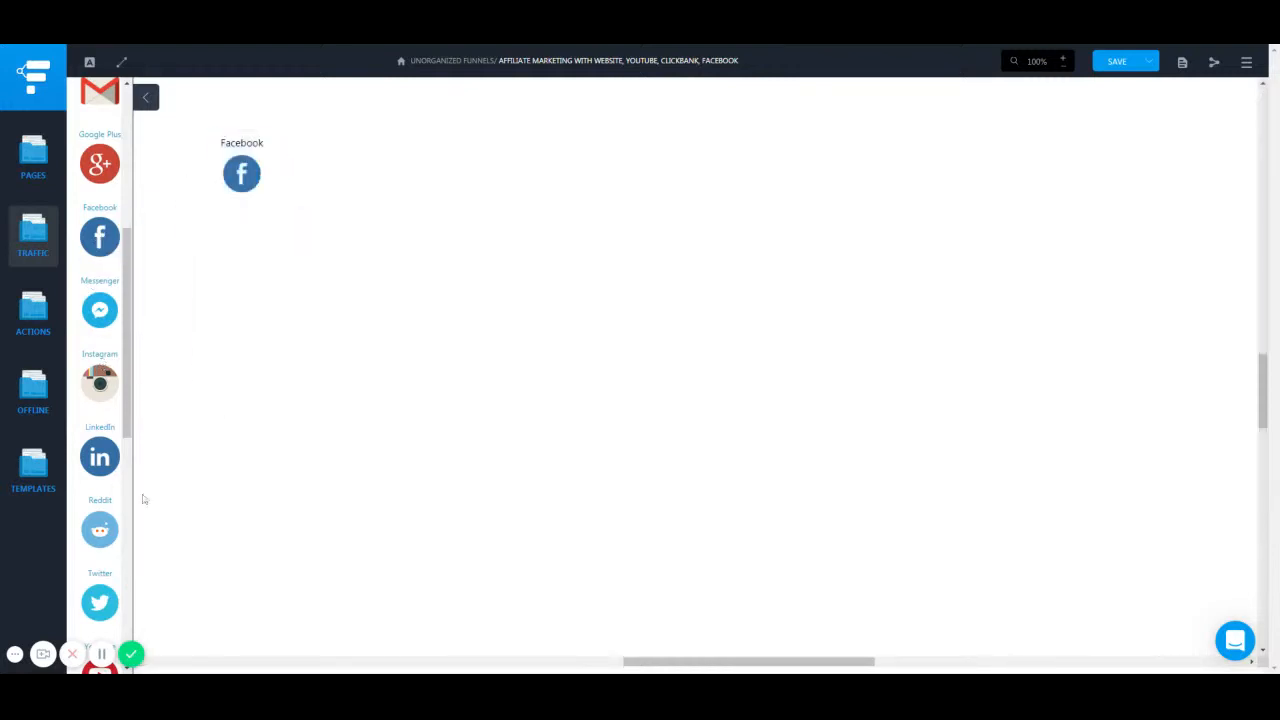
drag(99, 343, 247, 265)
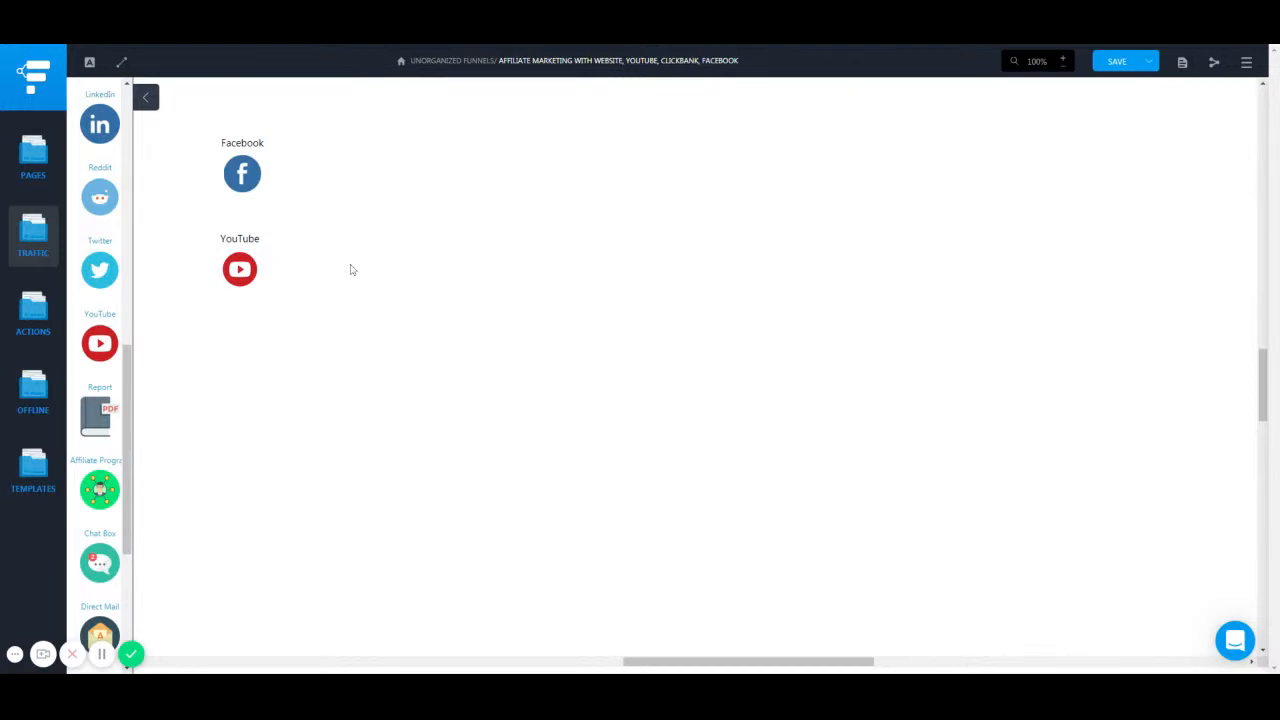
mouse_move(340, 335)
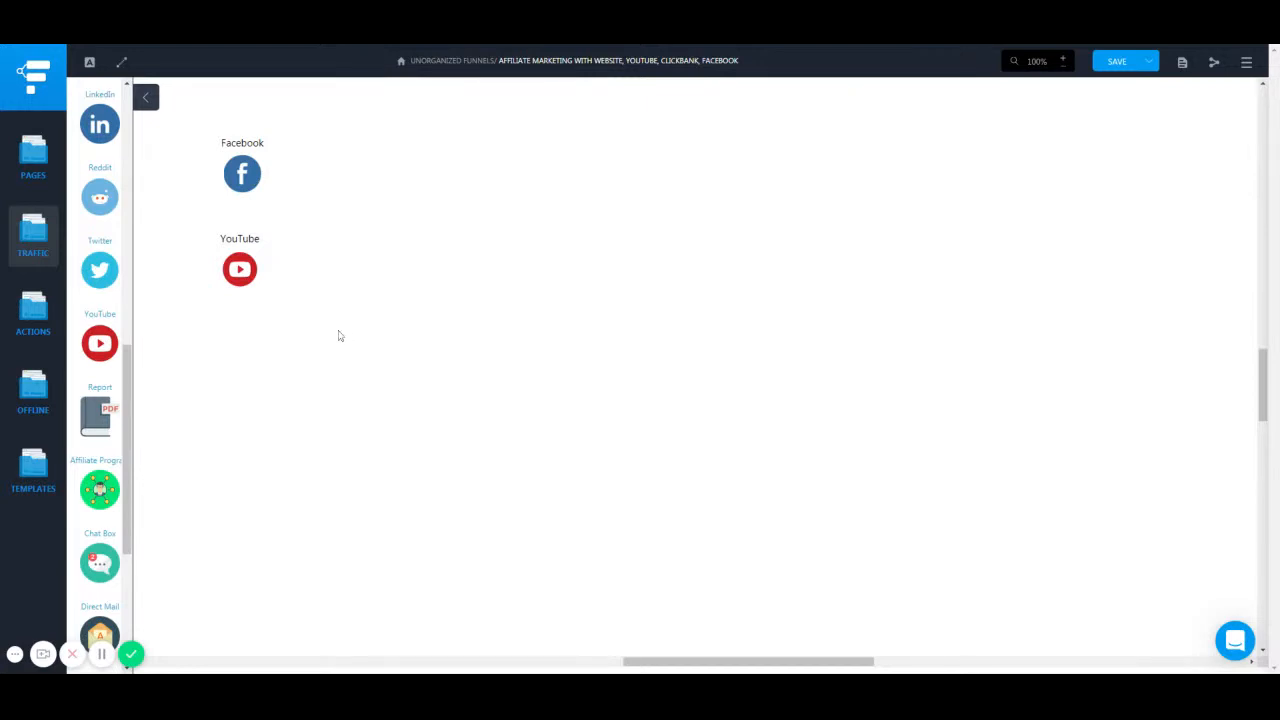
mouse_move(257, 213)
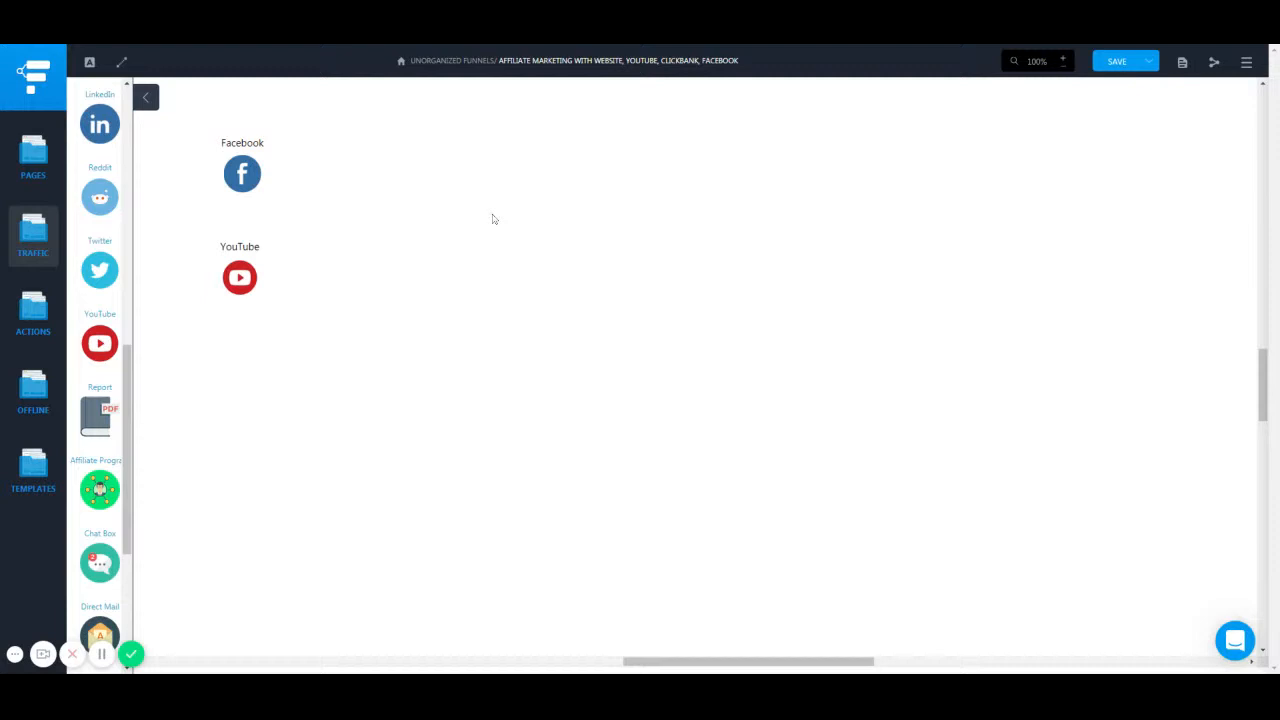
mouse_move(268, 255)
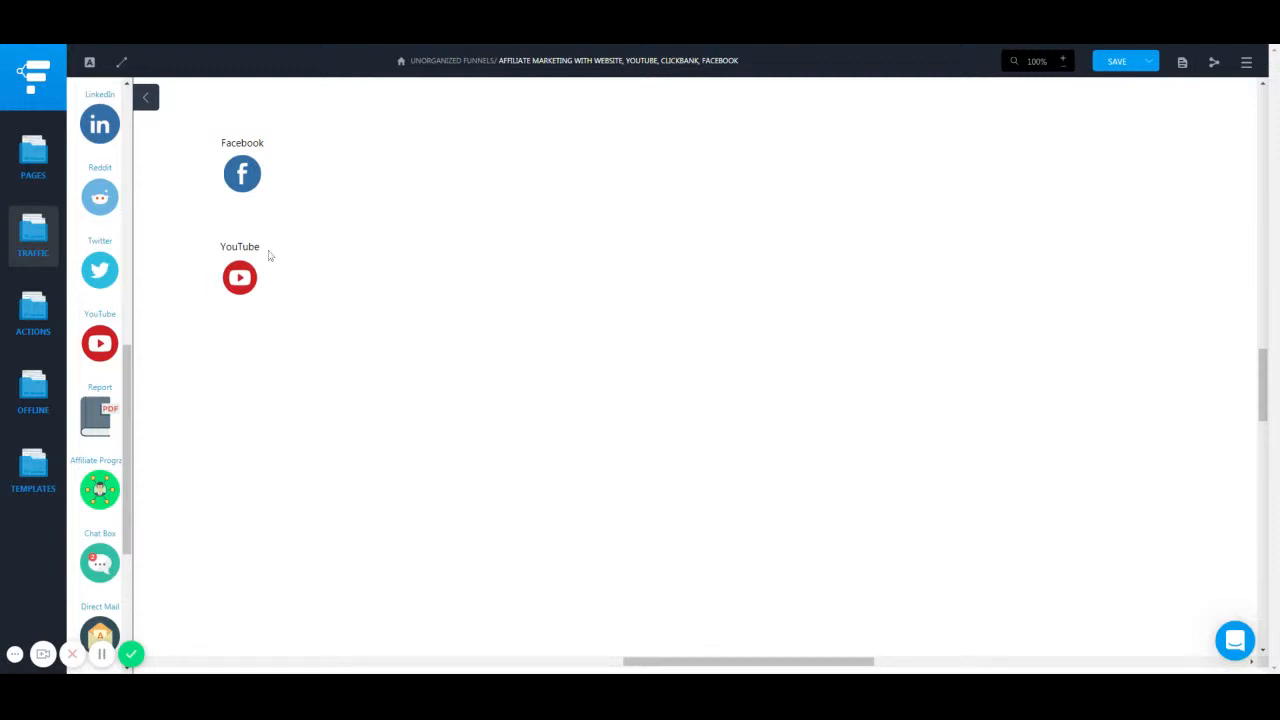
Place a Generic page right of the sources and connect Facebook and YouTube to it
click(33, 155)
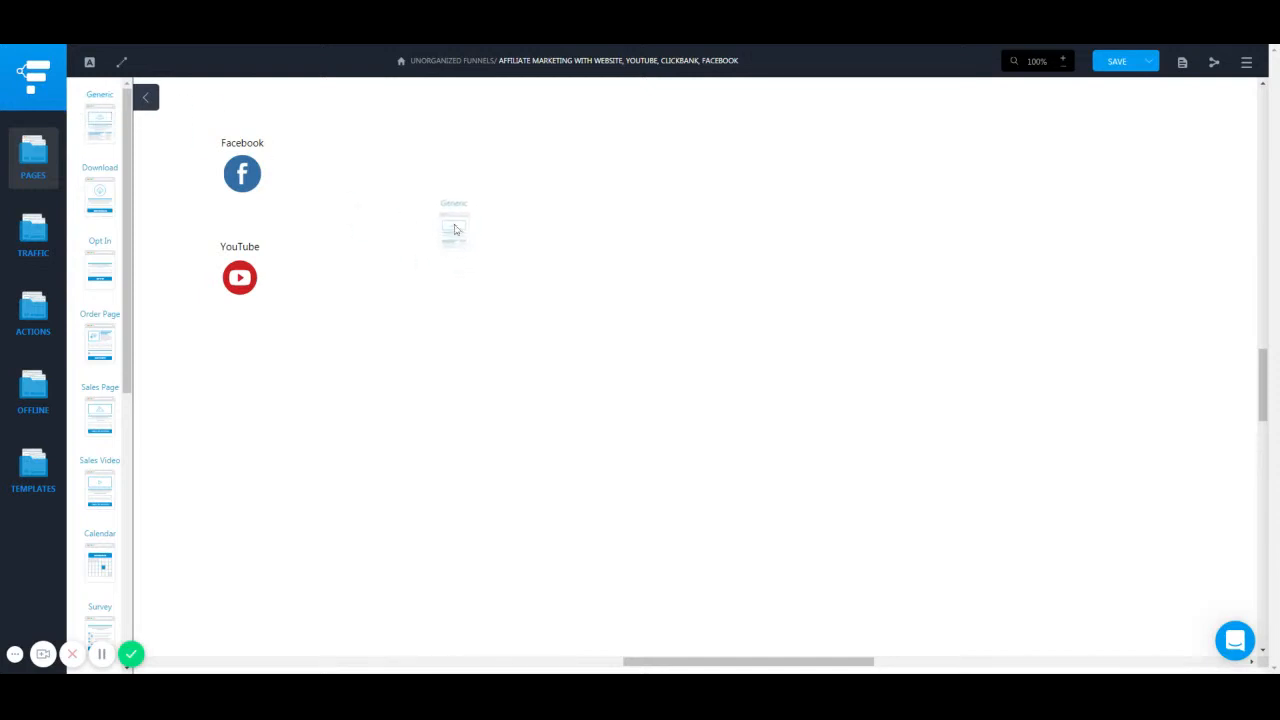
click(454, 225)
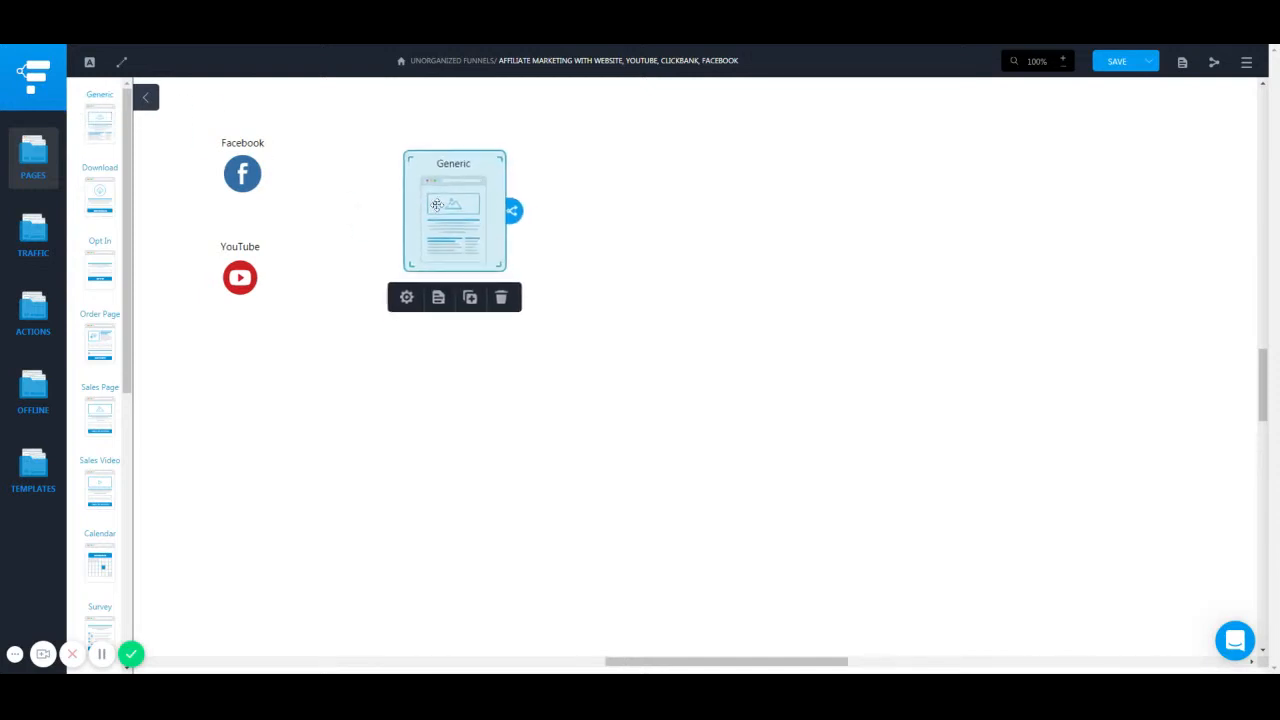
click(242, 173)
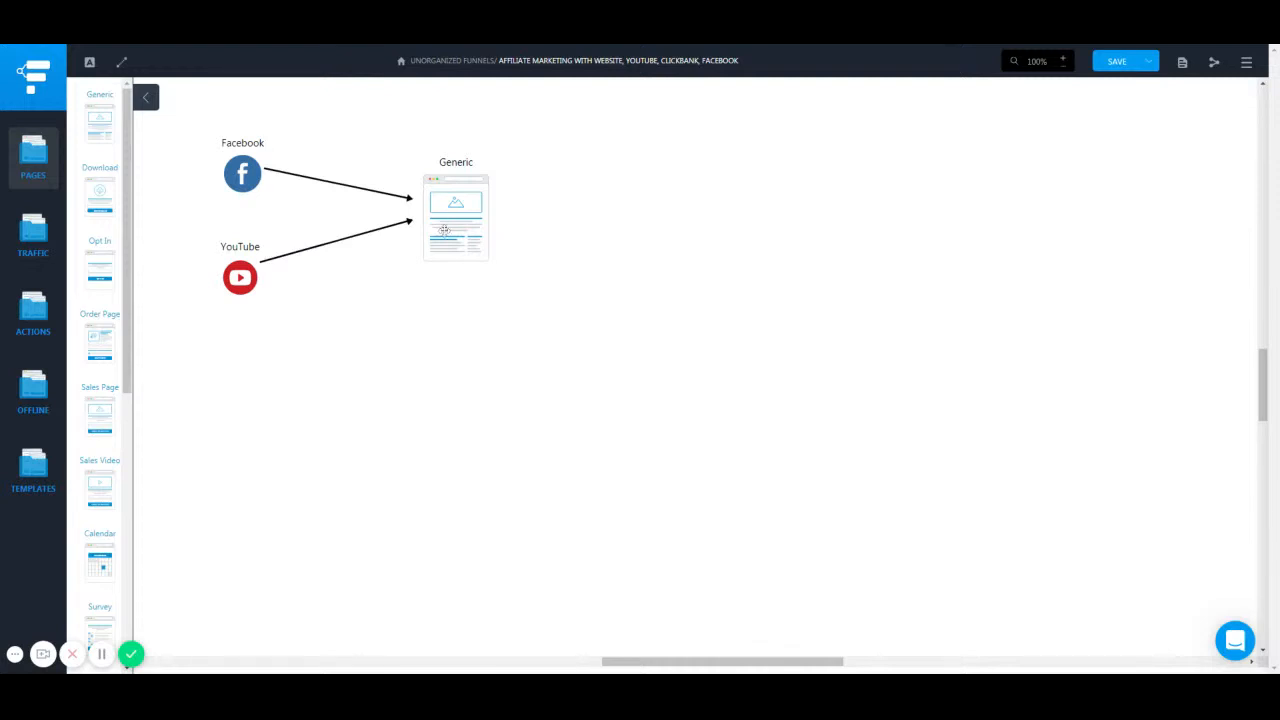
click(242, 173)
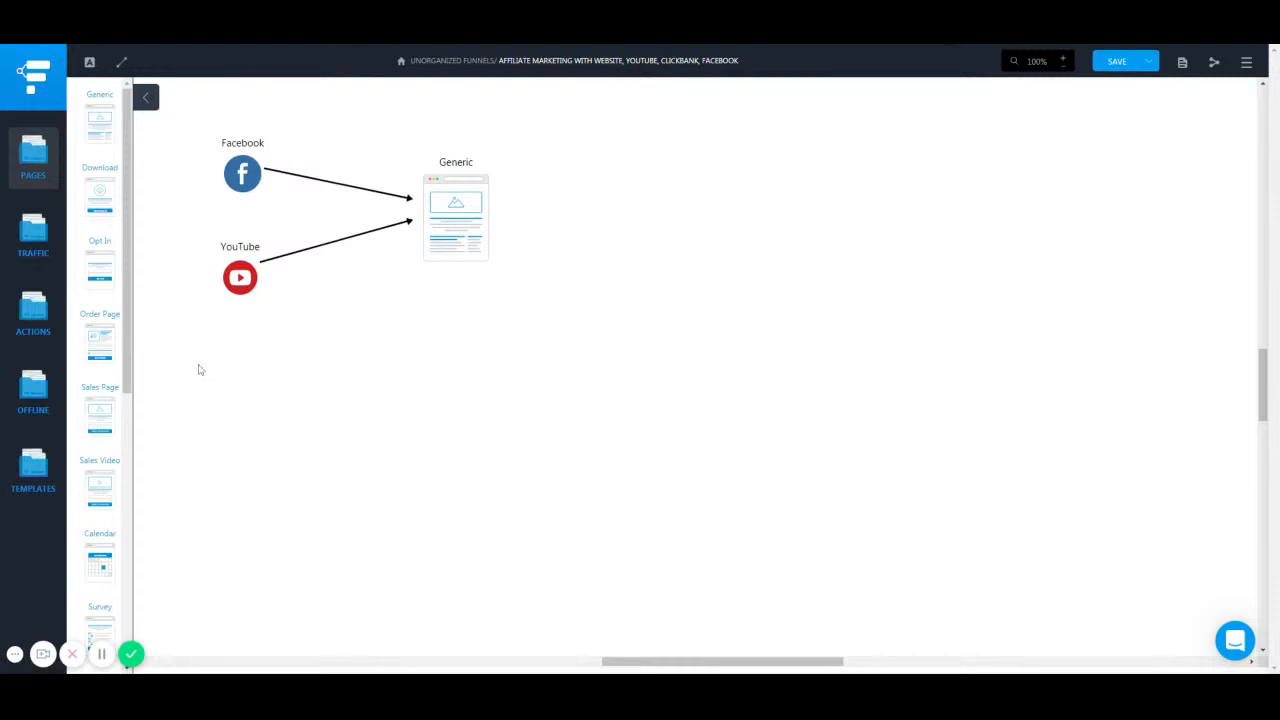
click(242, 173)
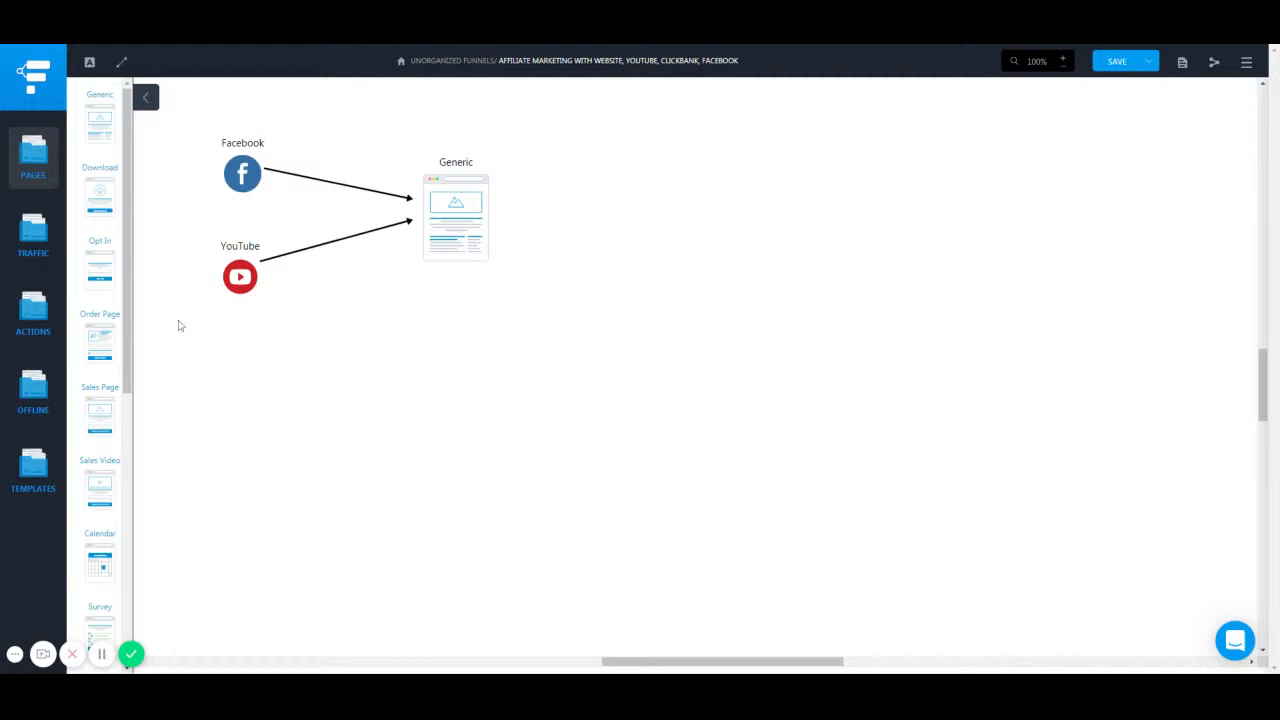
mouse_move(342, 308)
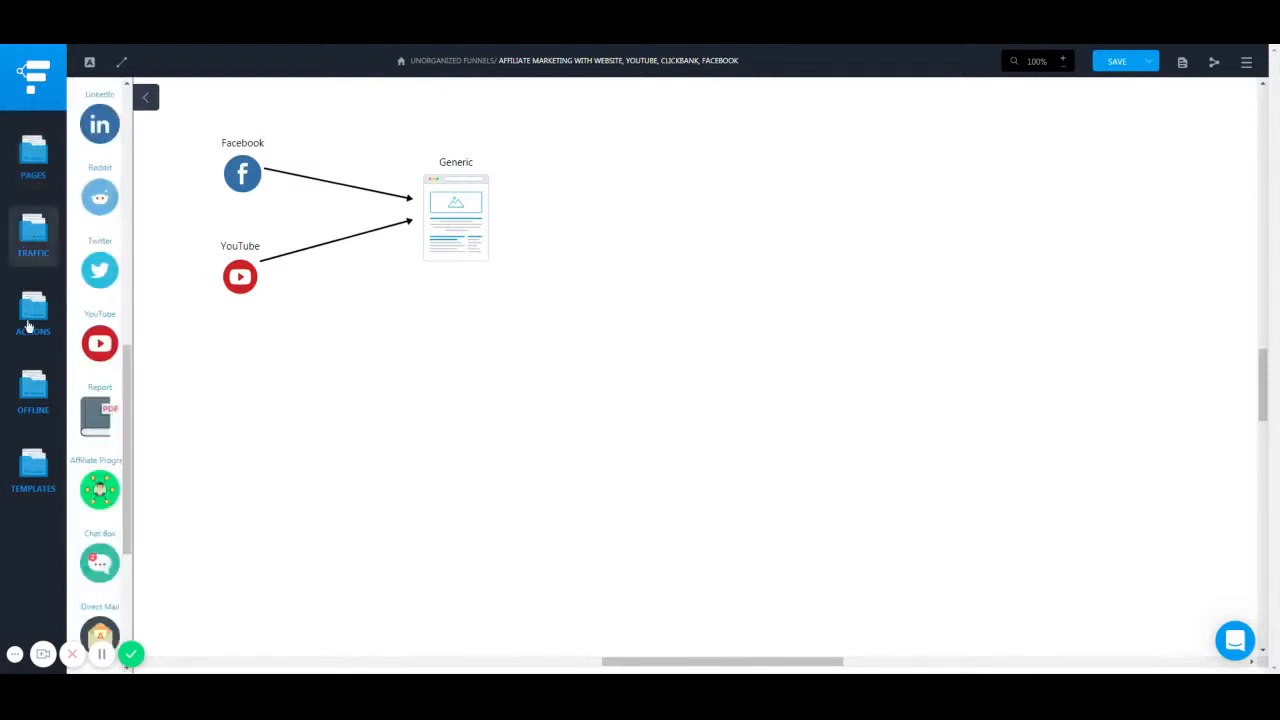
Place a Purchase action right of the Generic page and draw an arrow from the page to it
click(33, 315)
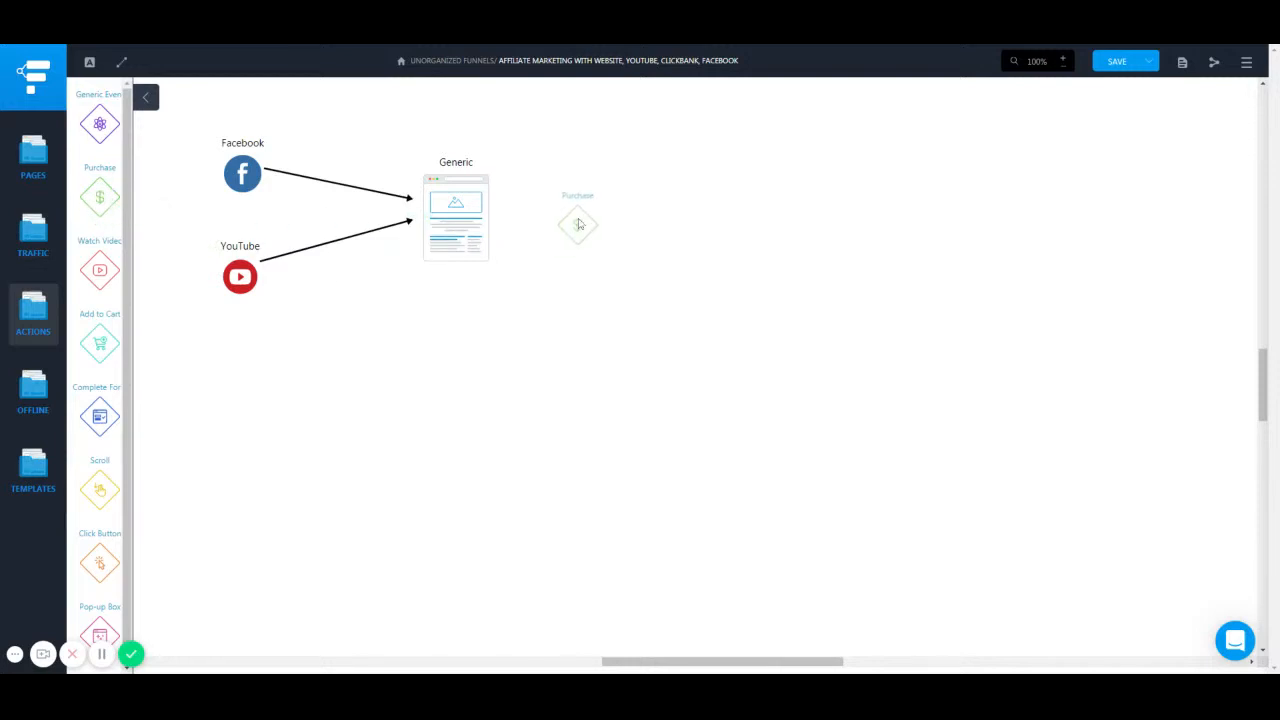
click(577, 222)
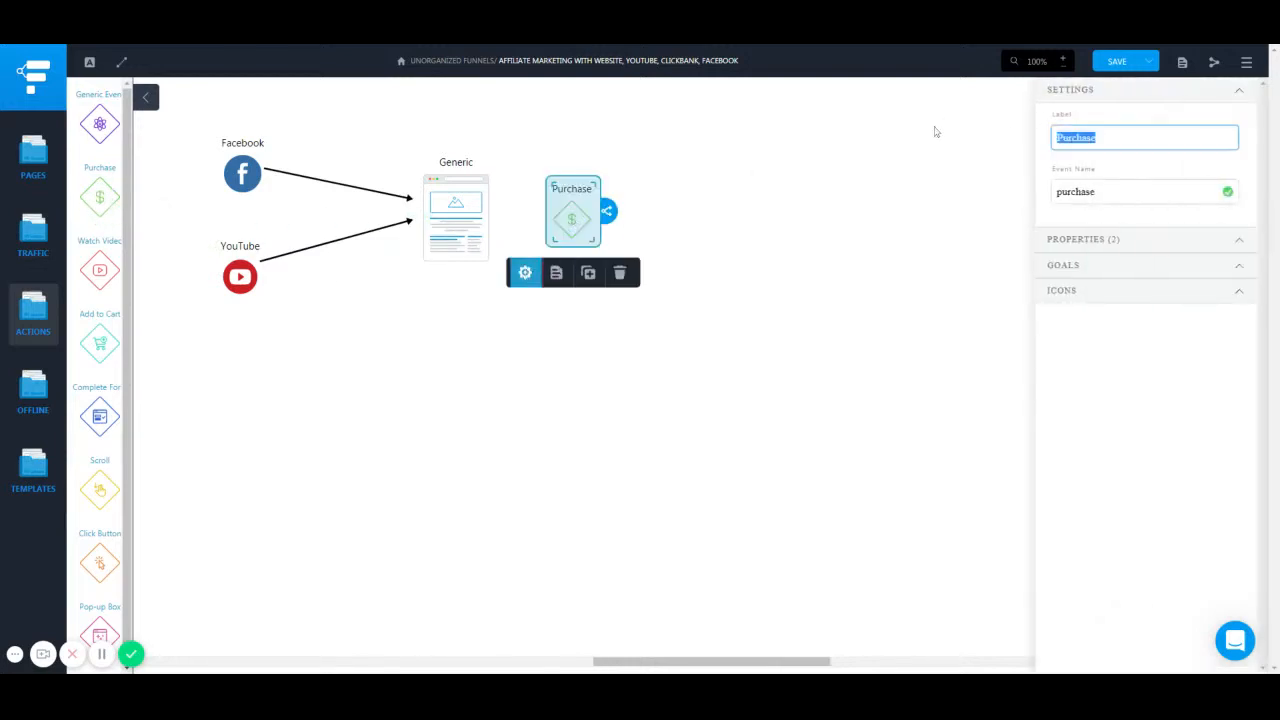
click(620, 272)
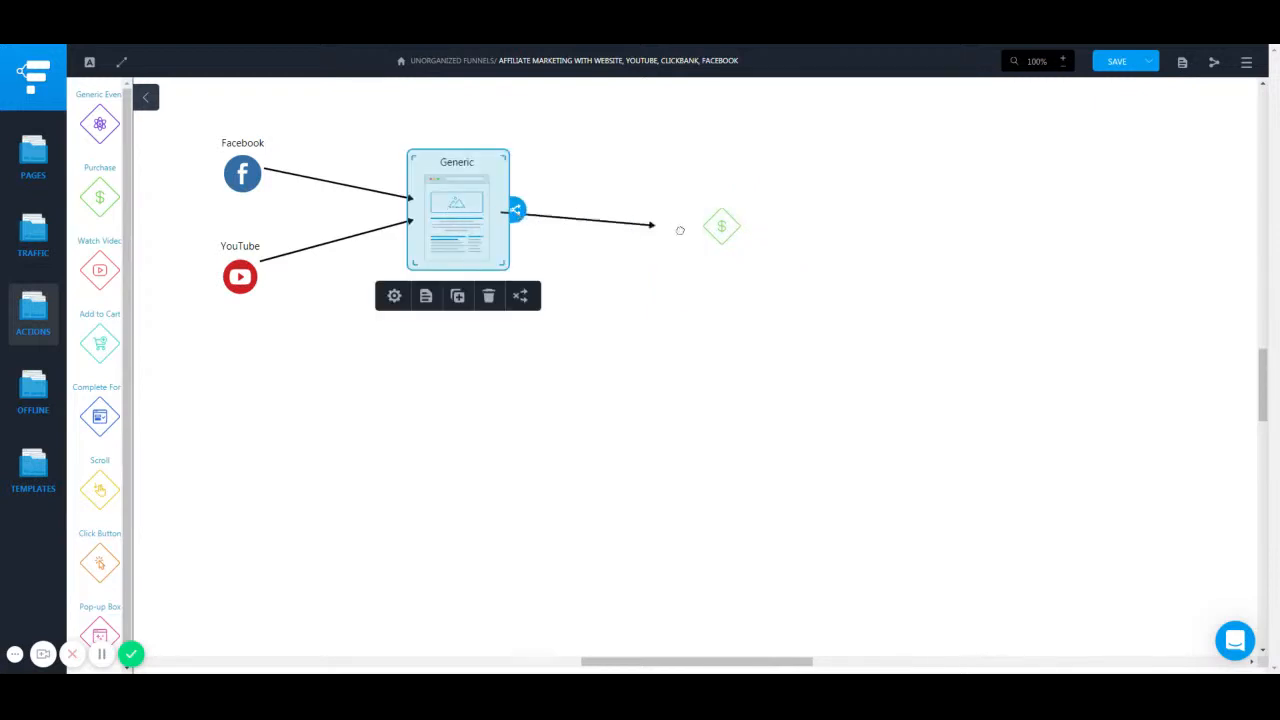
drag(722, 225, 657, 207)
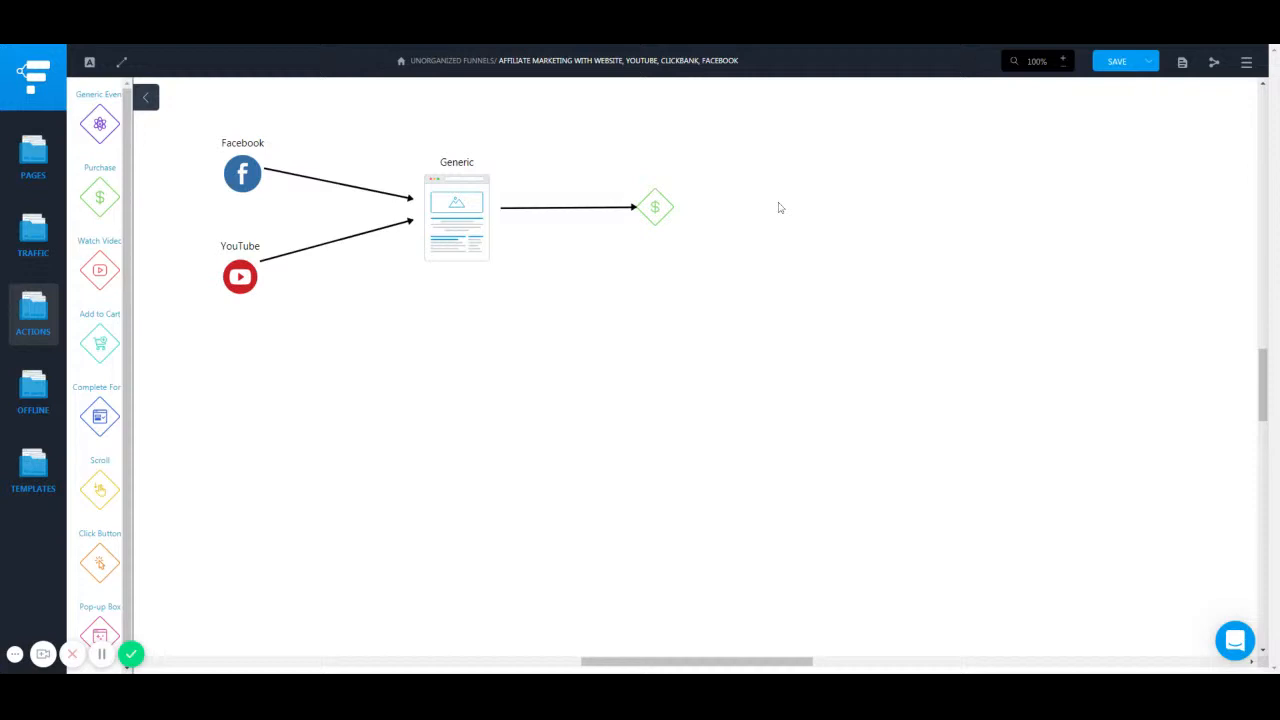
mouse_move(253, 130)
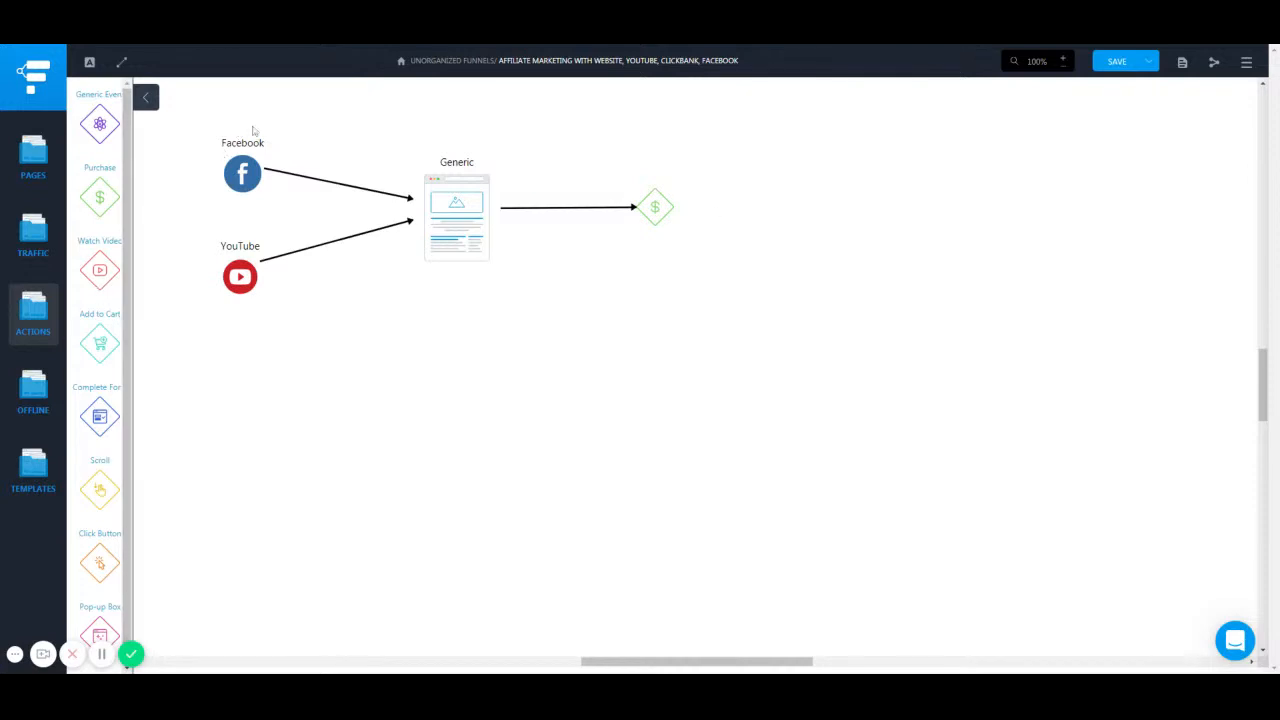
mouse_move(235, 154)
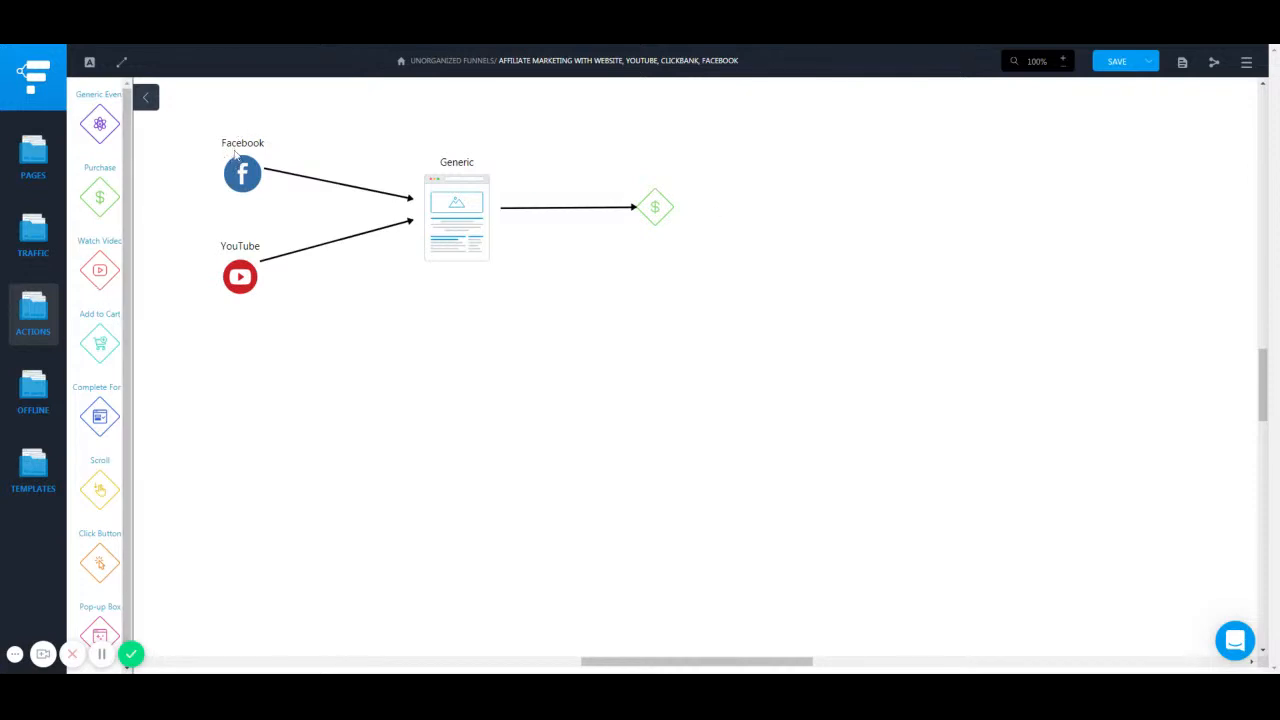
mouse_move(212, 233)
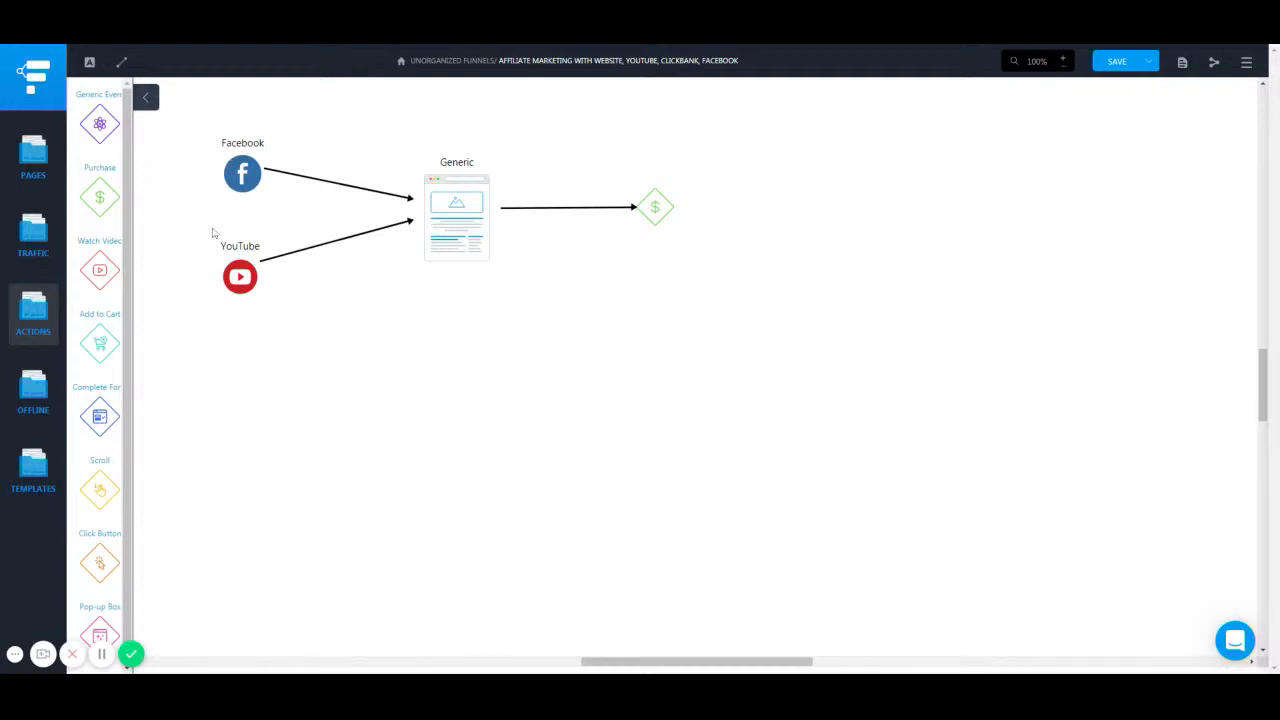
mouse_move(257, 310)
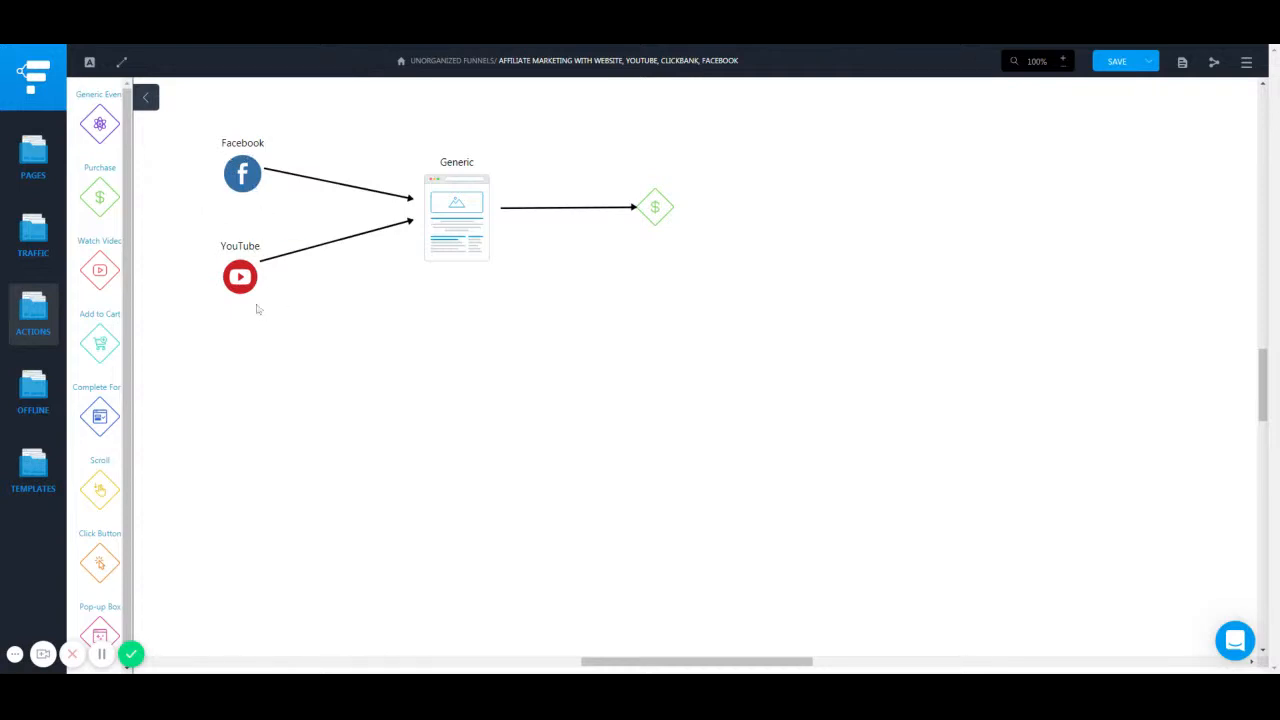
mouse_move(327, 272)
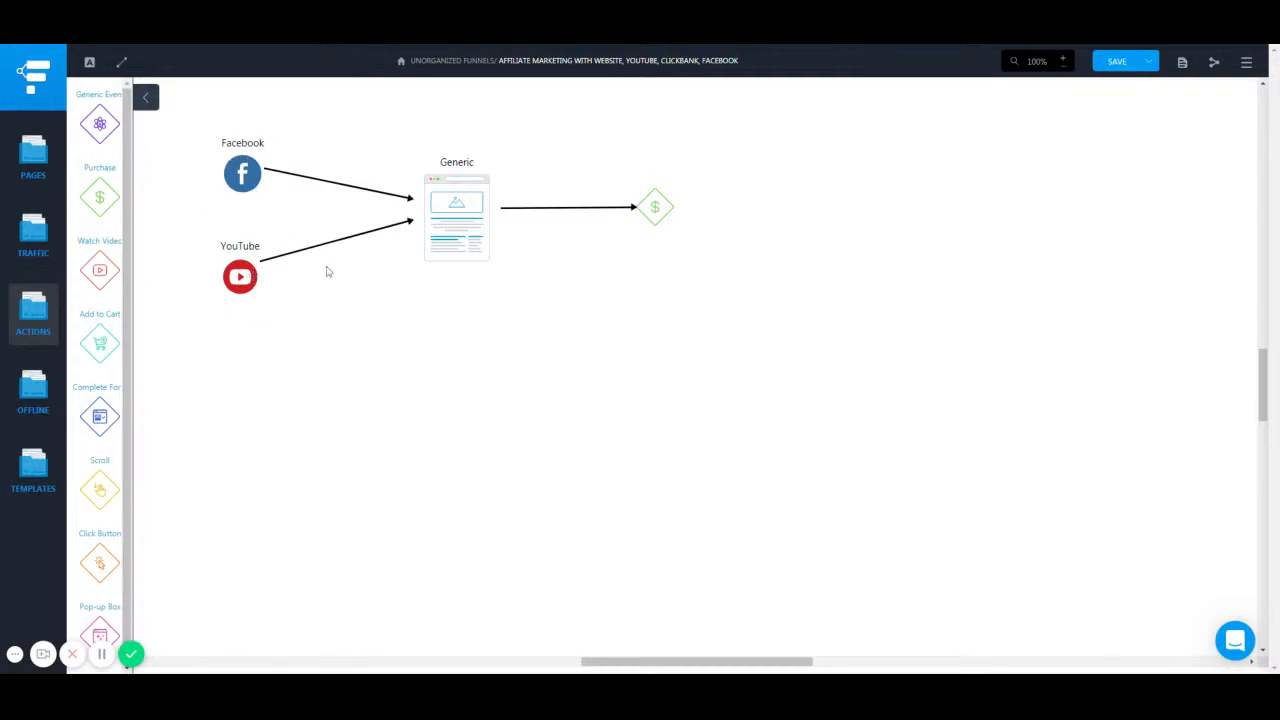
Change the Generic page's label to 'Funnel Or Website' in its settings
click(457, 215)
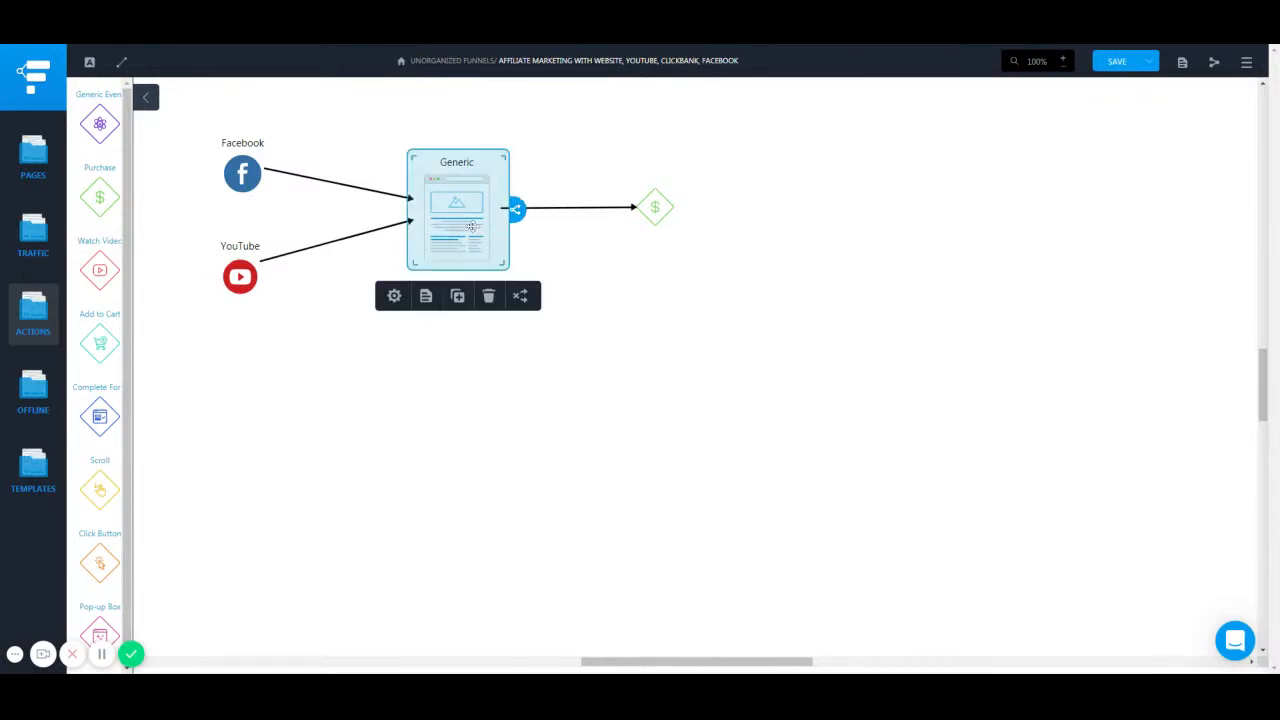
click(394, 295)
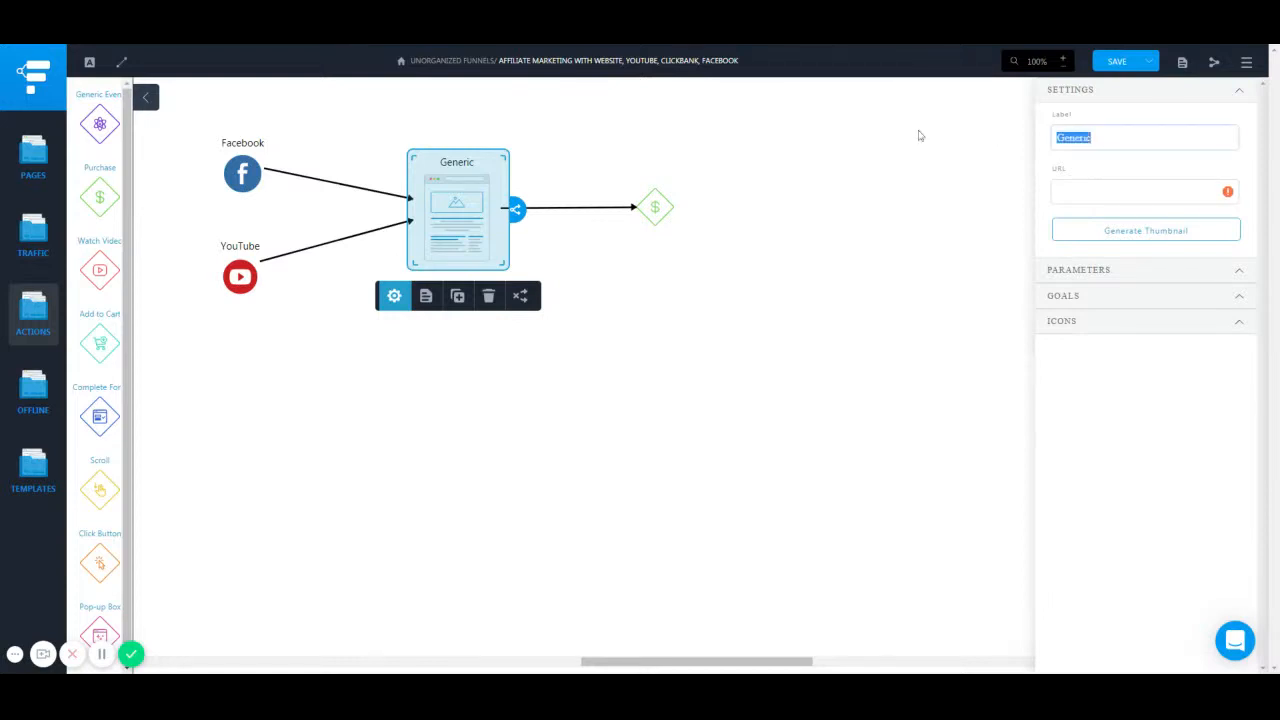
text(Funnel Or Website)
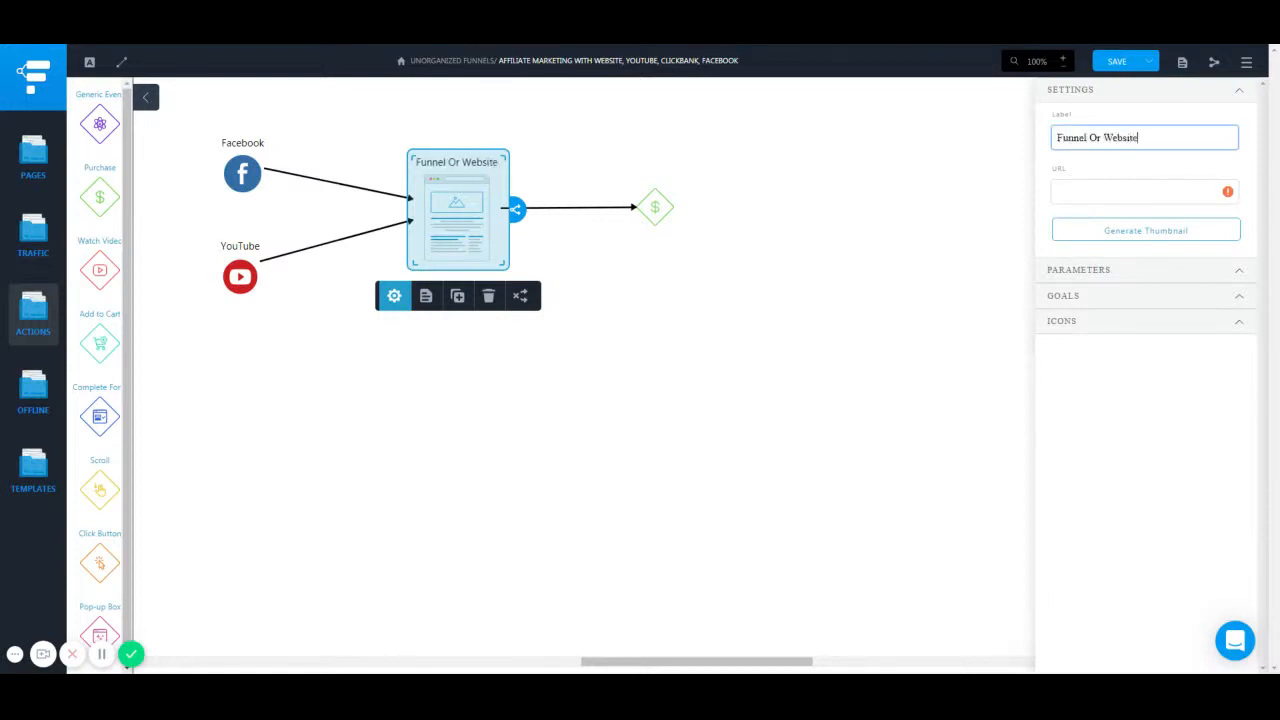
click(715, 349)
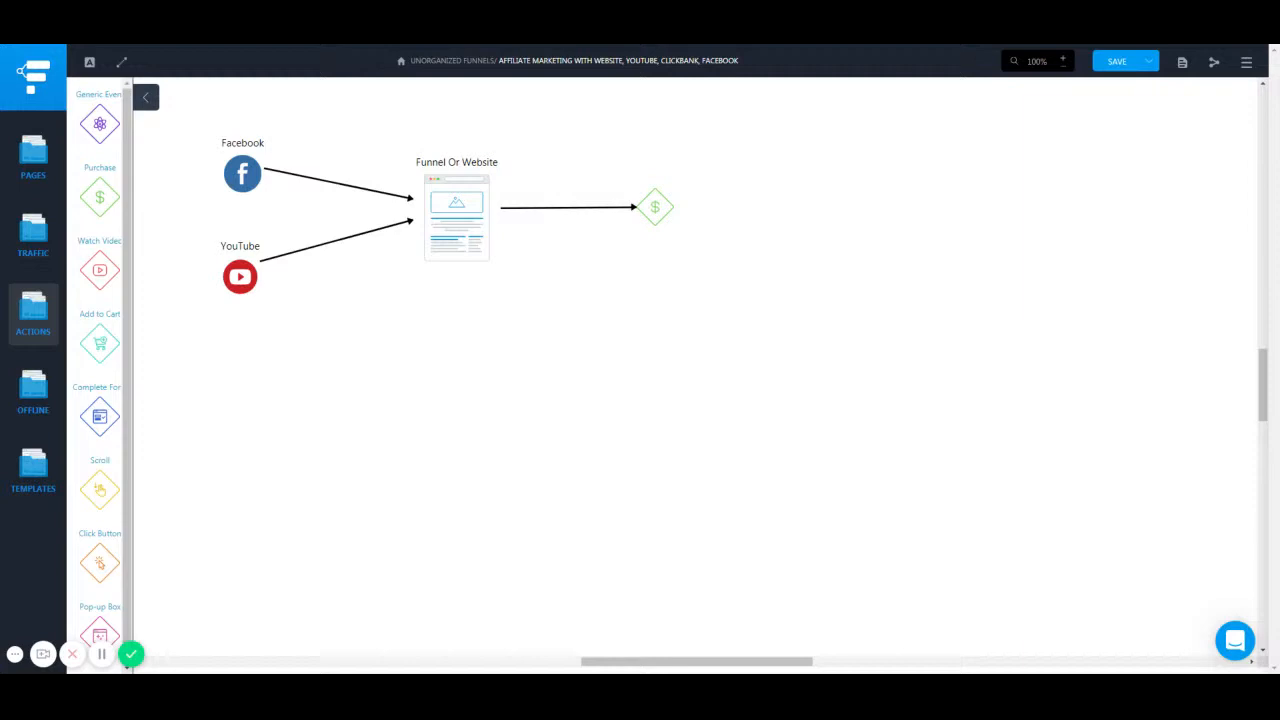
mouse_move(950, 451)
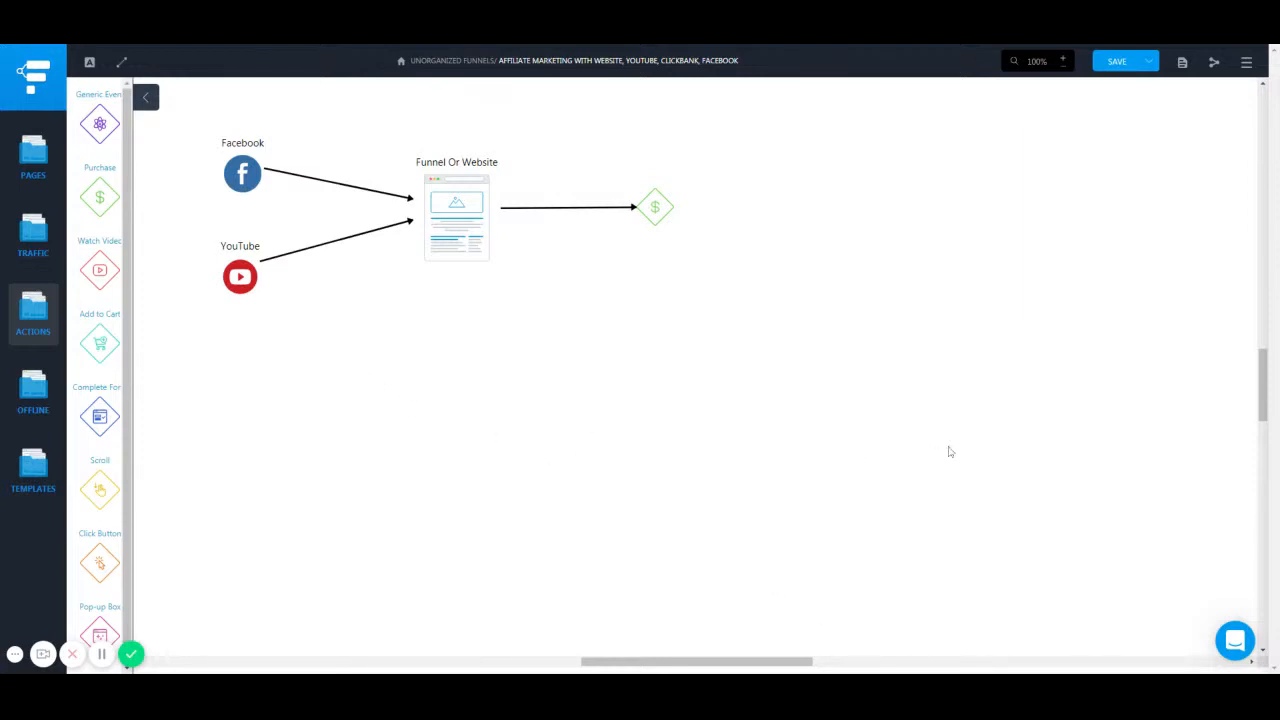
mouse_move(534, 470)
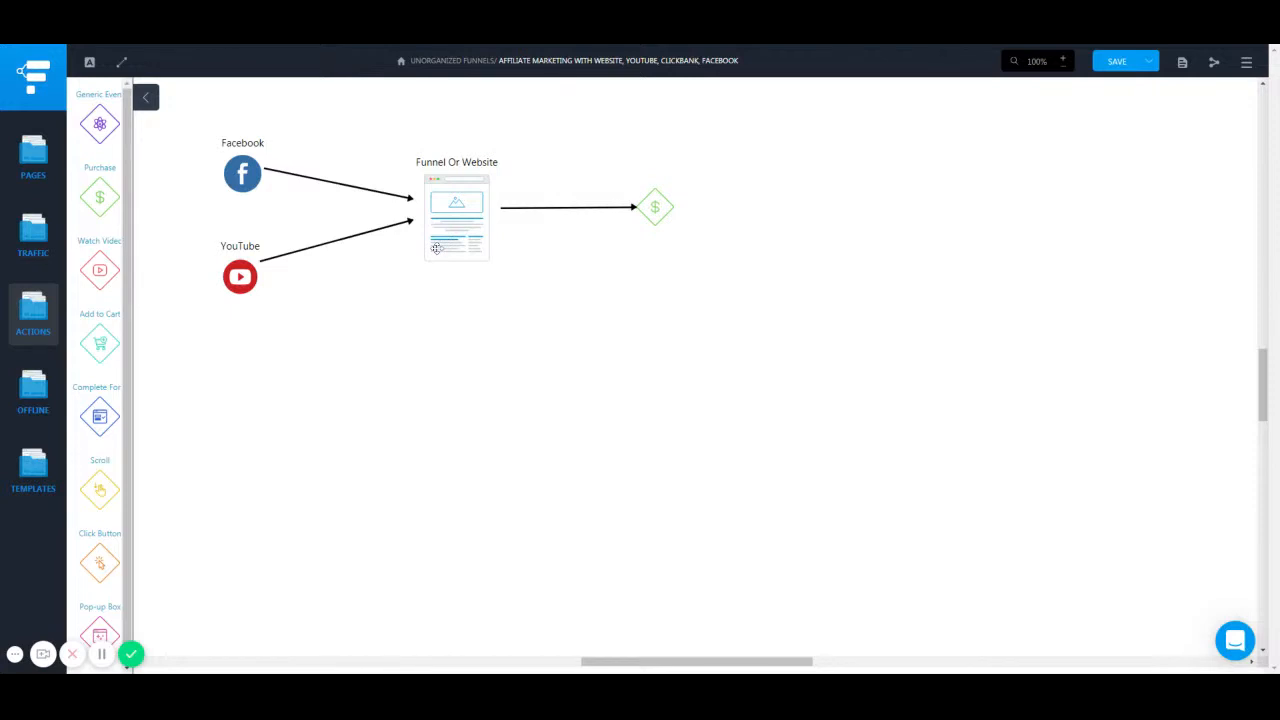
click(456, 215)
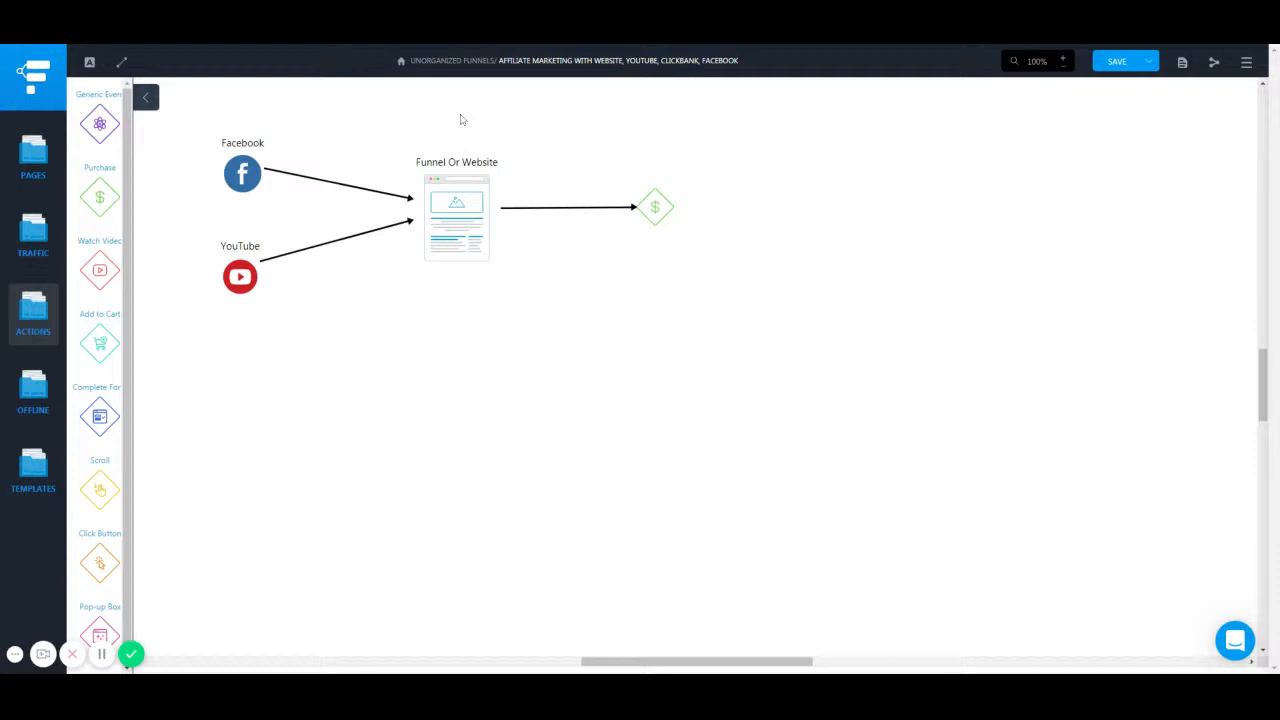
mouse_move(253, 291)
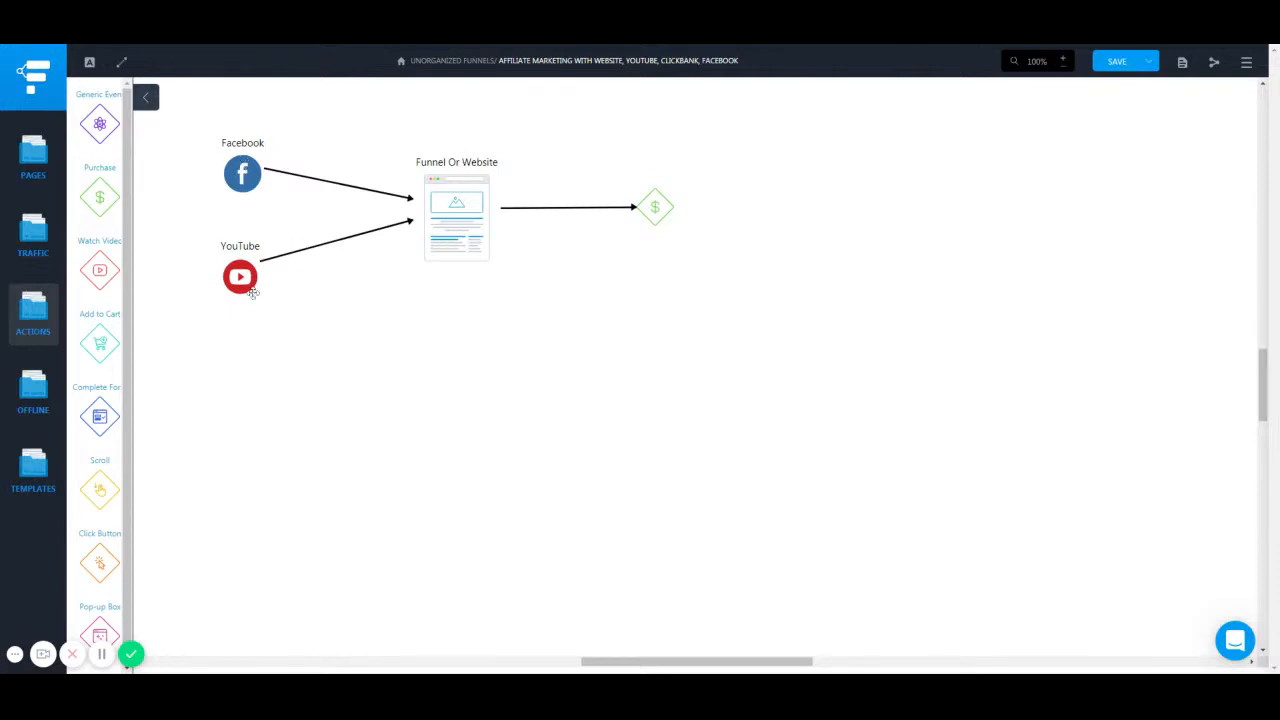
click(240, 277)
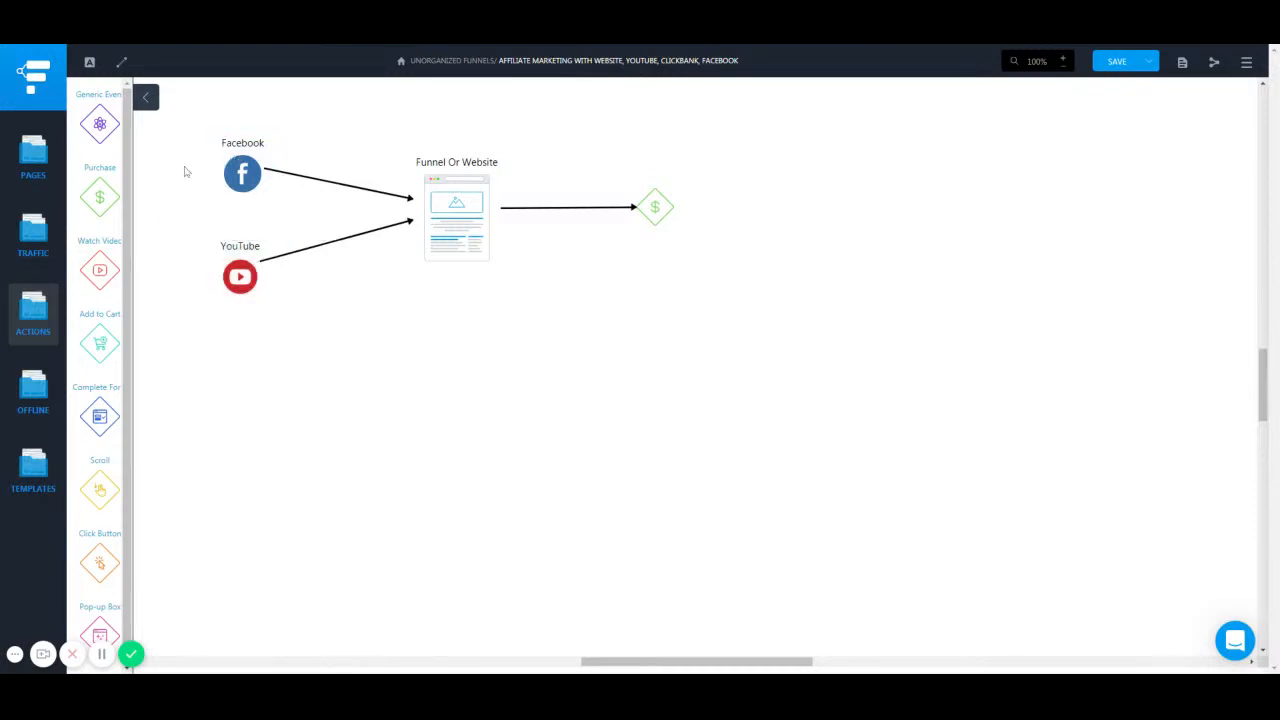
mouse_move(217, 257)
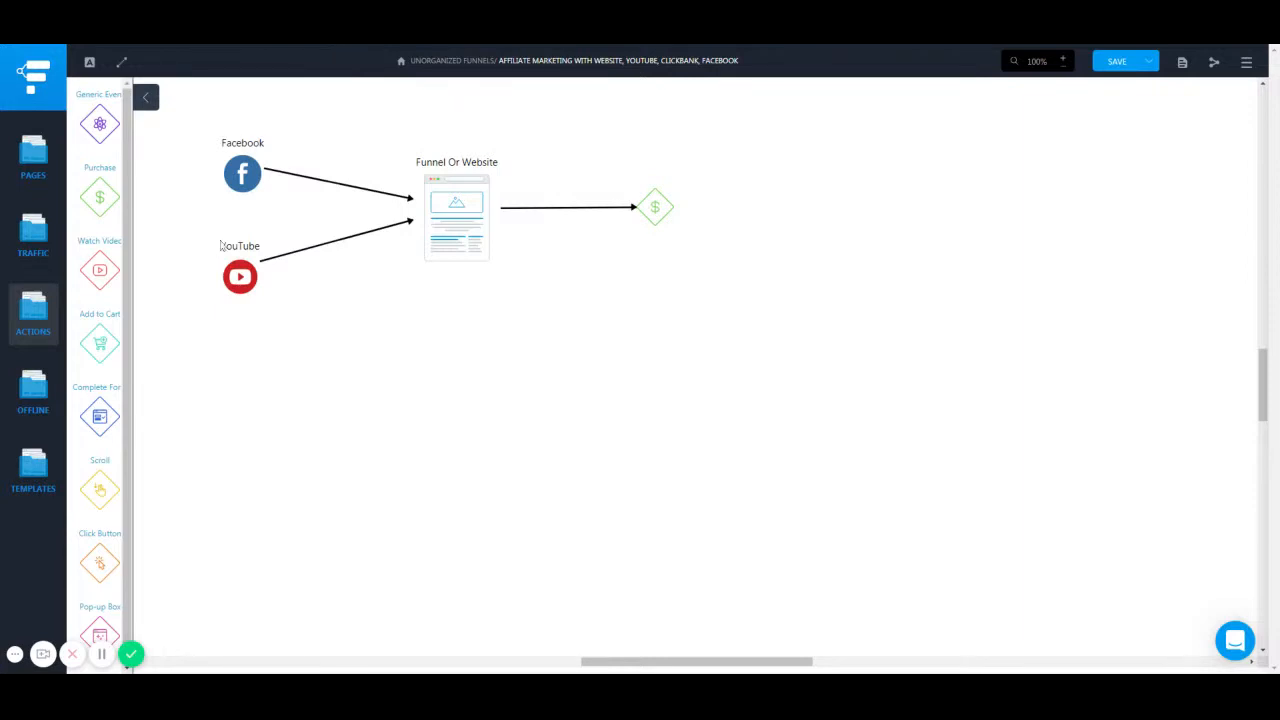
mouse_move(240, 183)
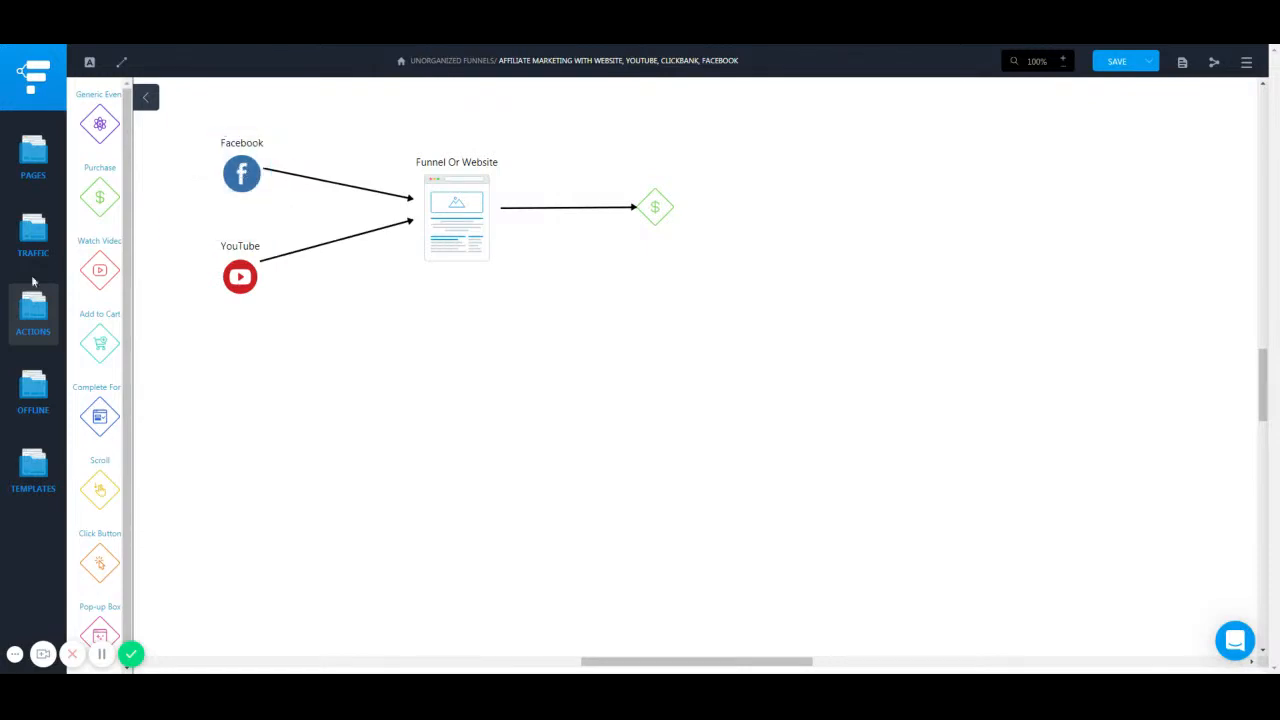
mouse_move(221, 335)
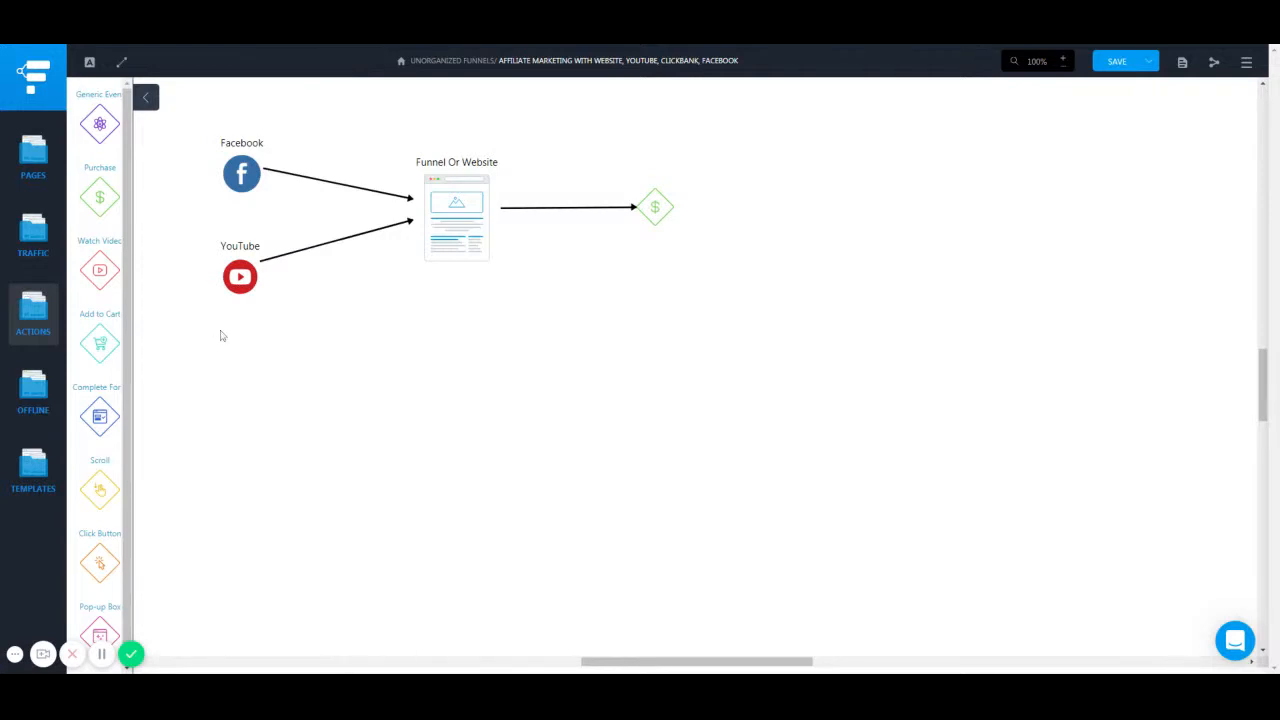
click(240, 277)
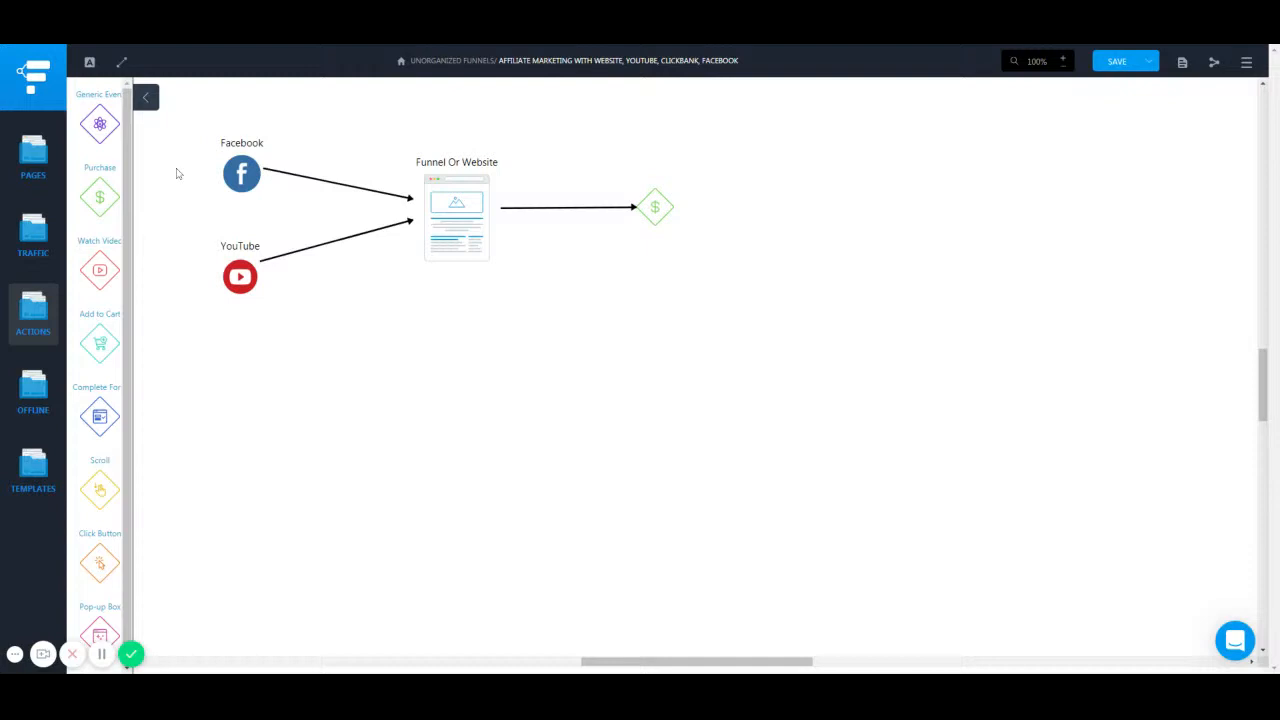
mouse_move(224, 228)
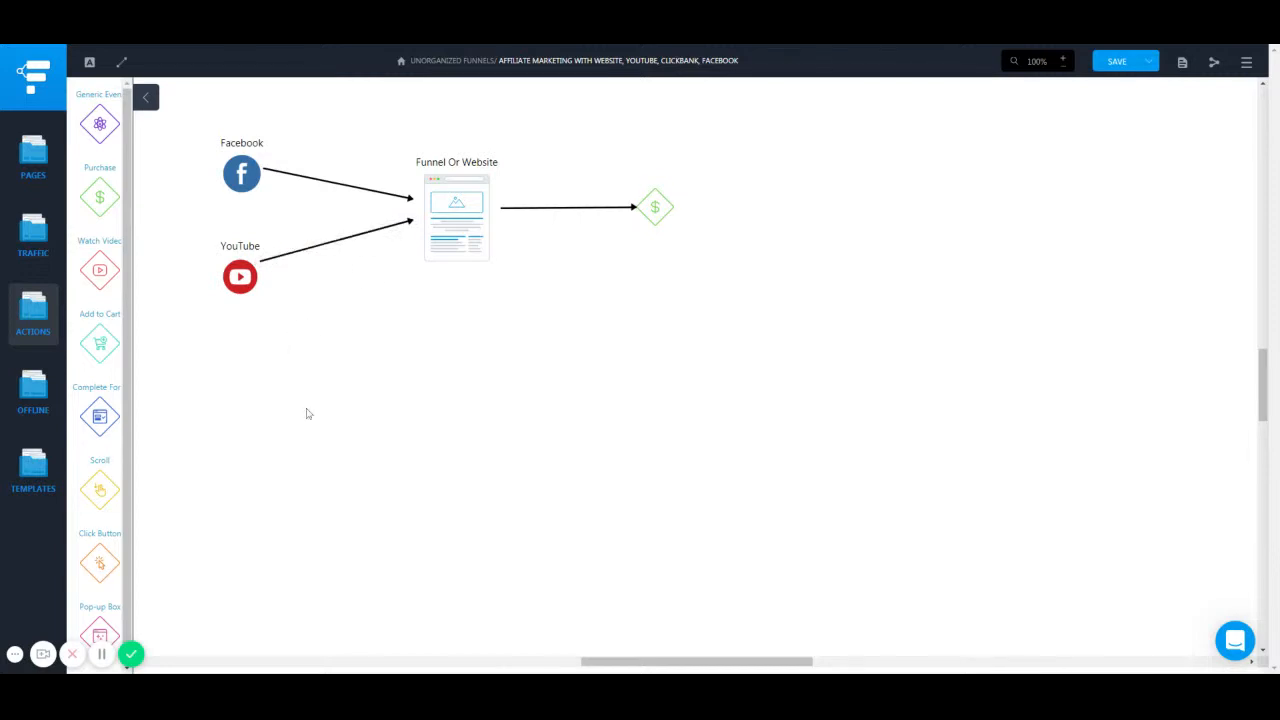
mouse_move(226, 238)
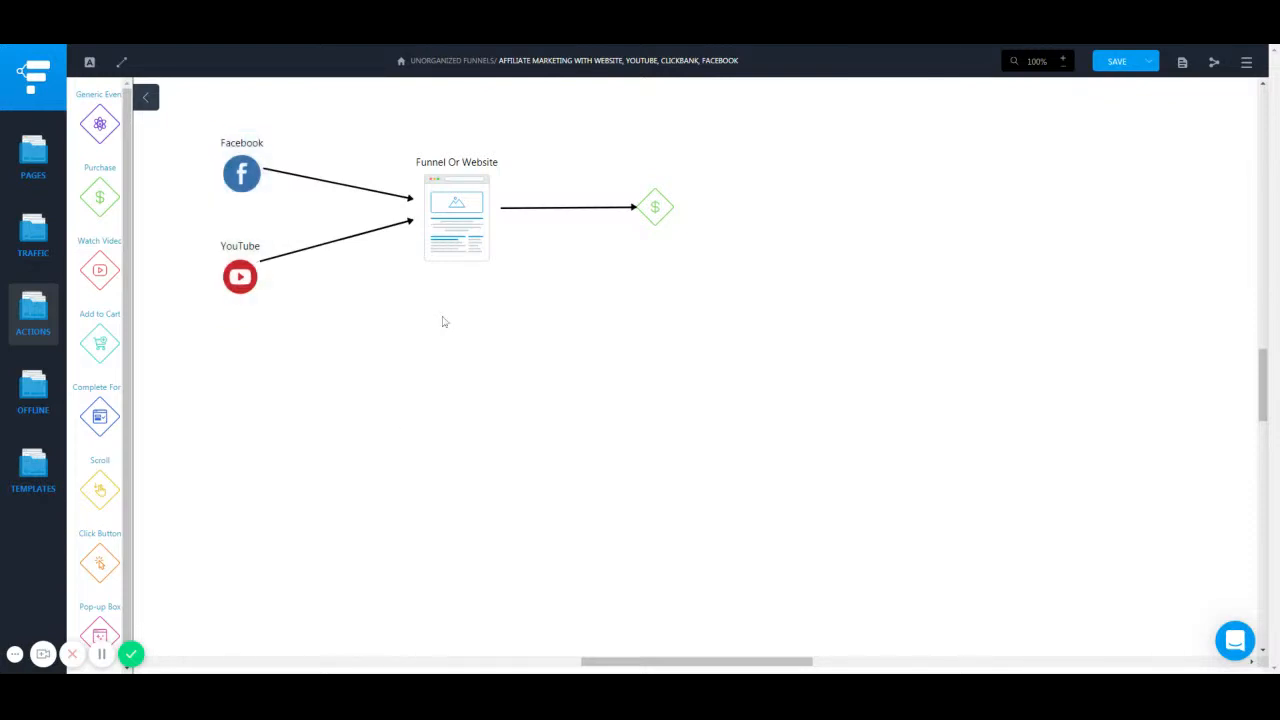
mouse_move(143, 183)
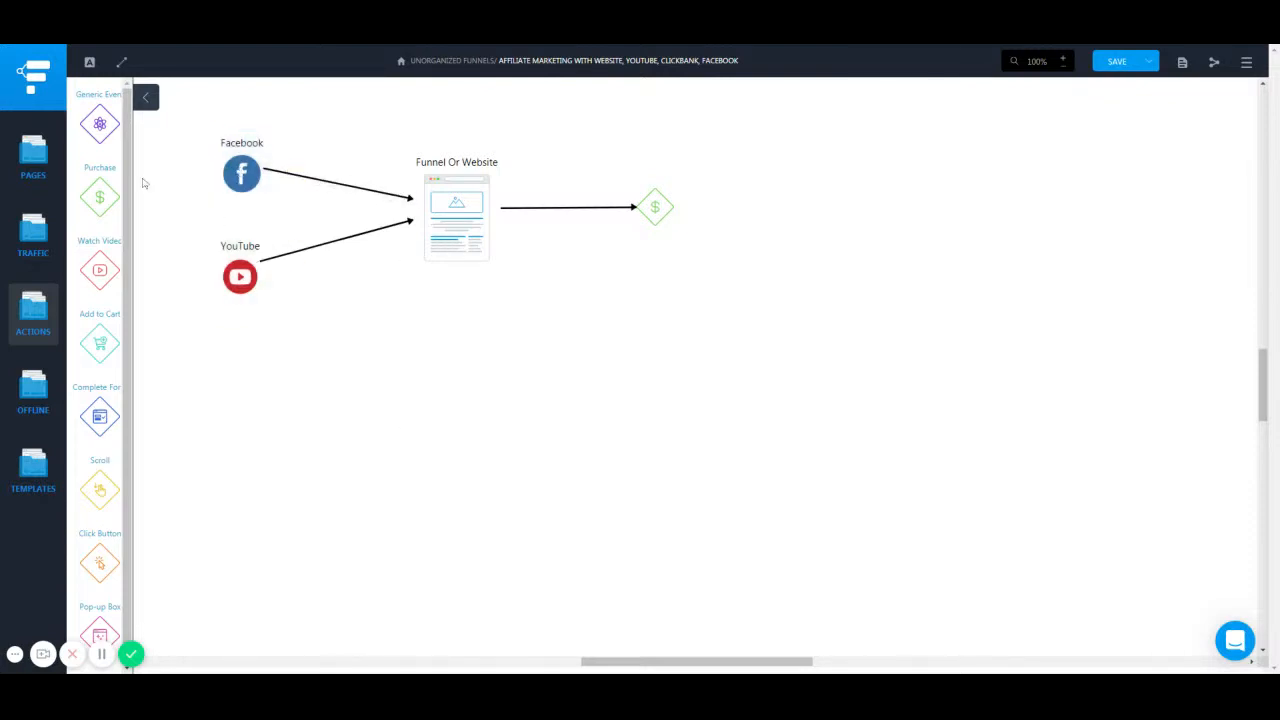
Select the Funnel Or Website page on the canvas
click(456, 215)
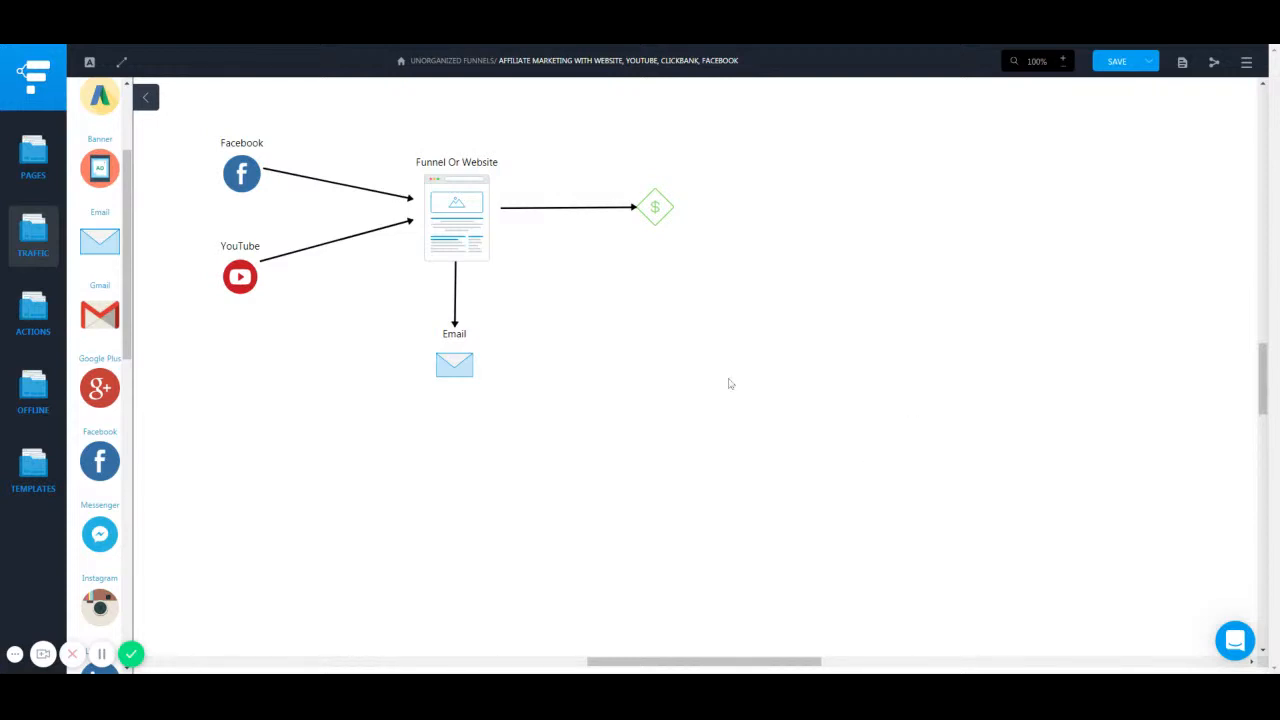
mouse_move(454, 407)
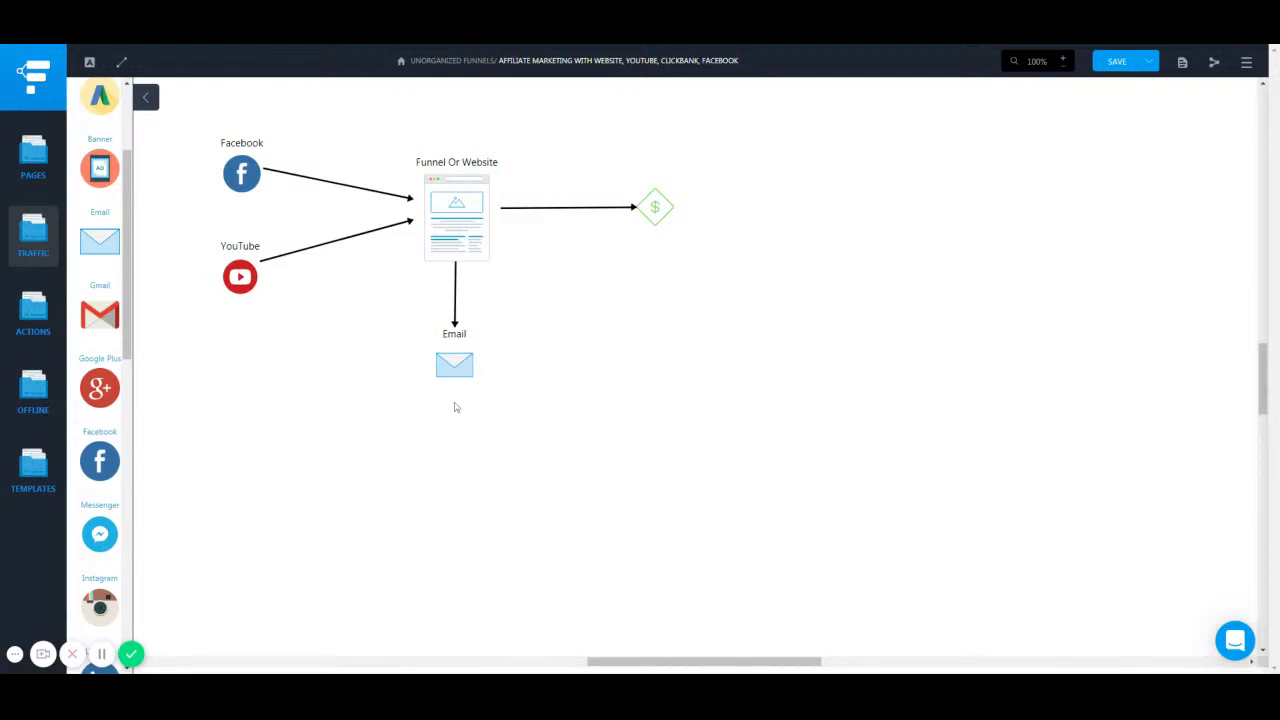
mouse_move(433, 451)
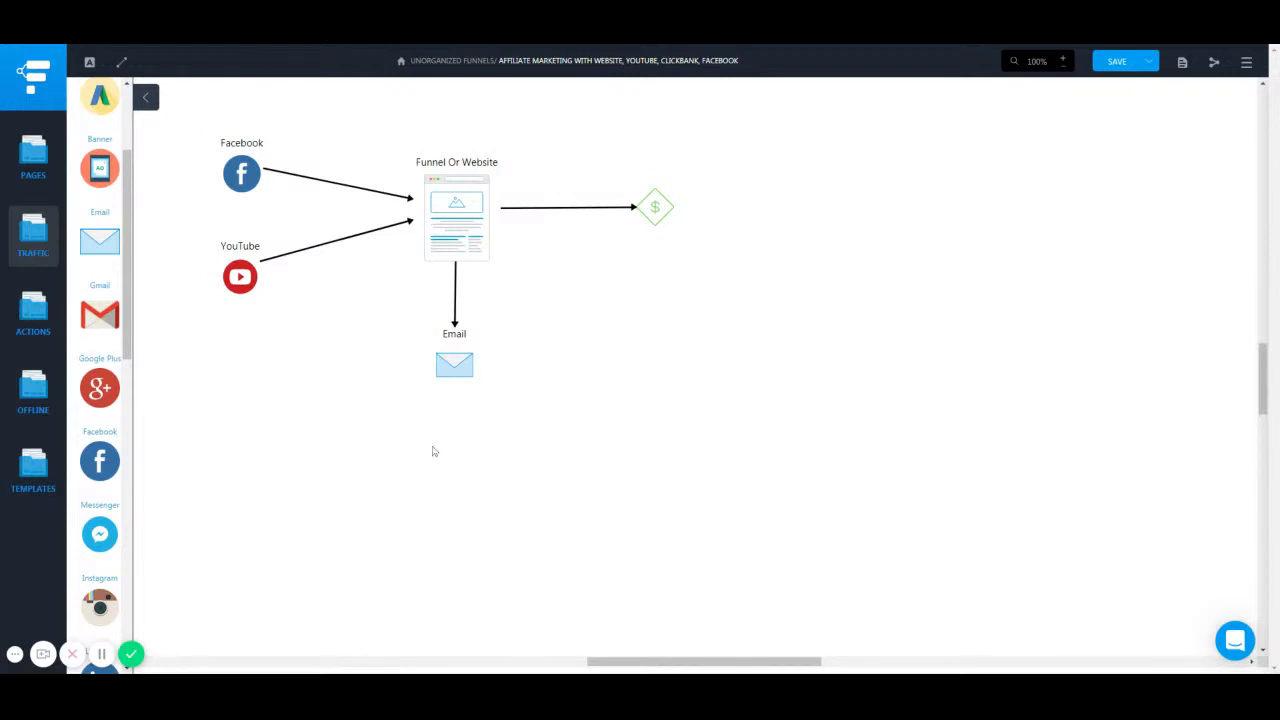
mouse_move(444, 439)
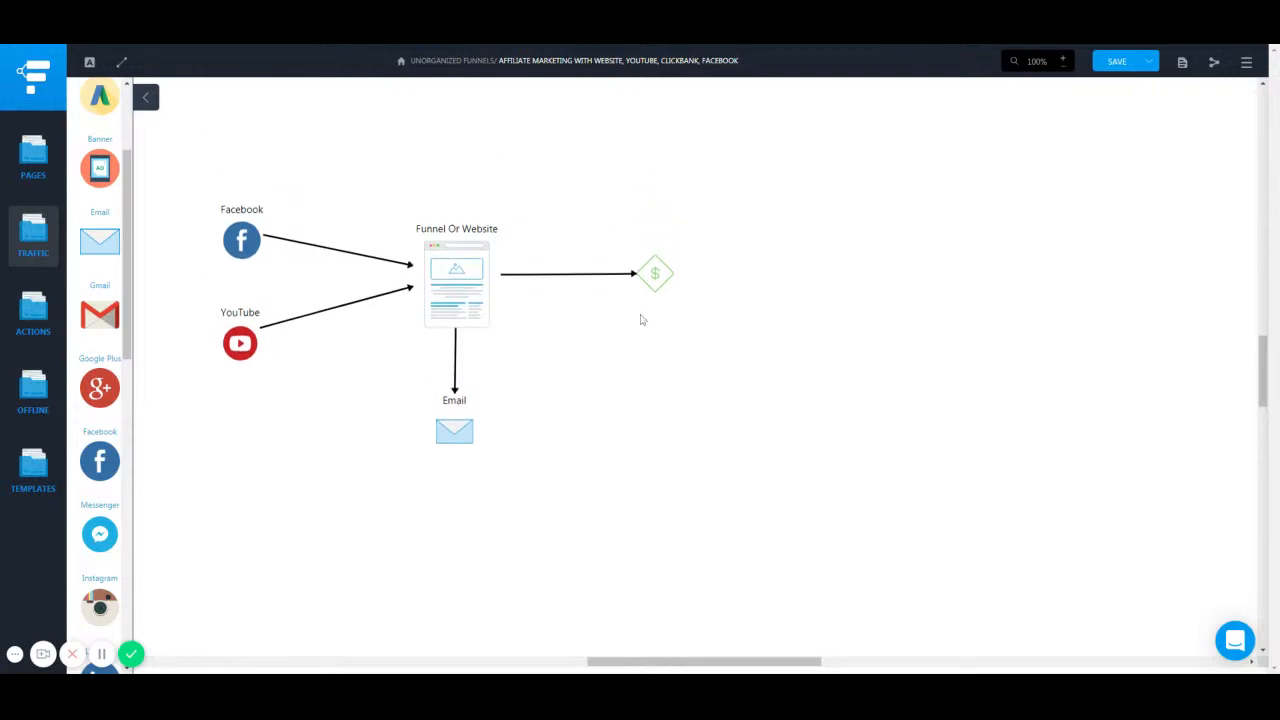
mouse_move(357, 340)
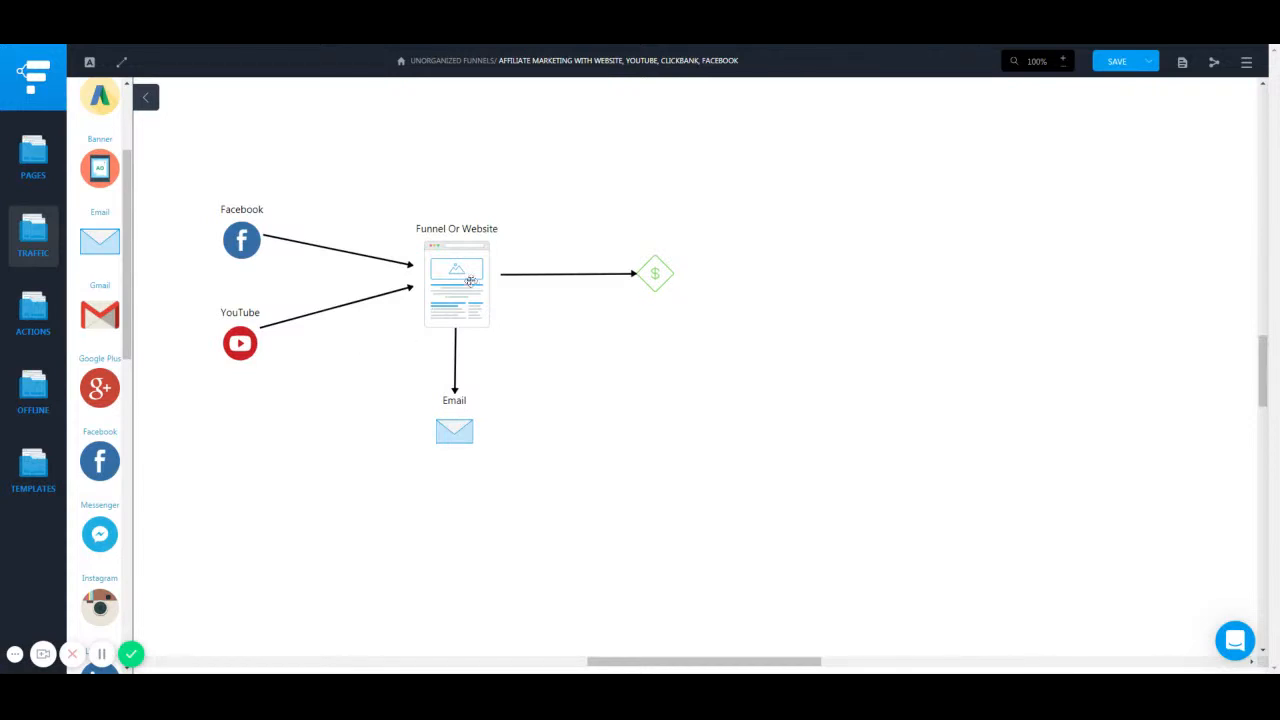
mouse_move(546, 291)
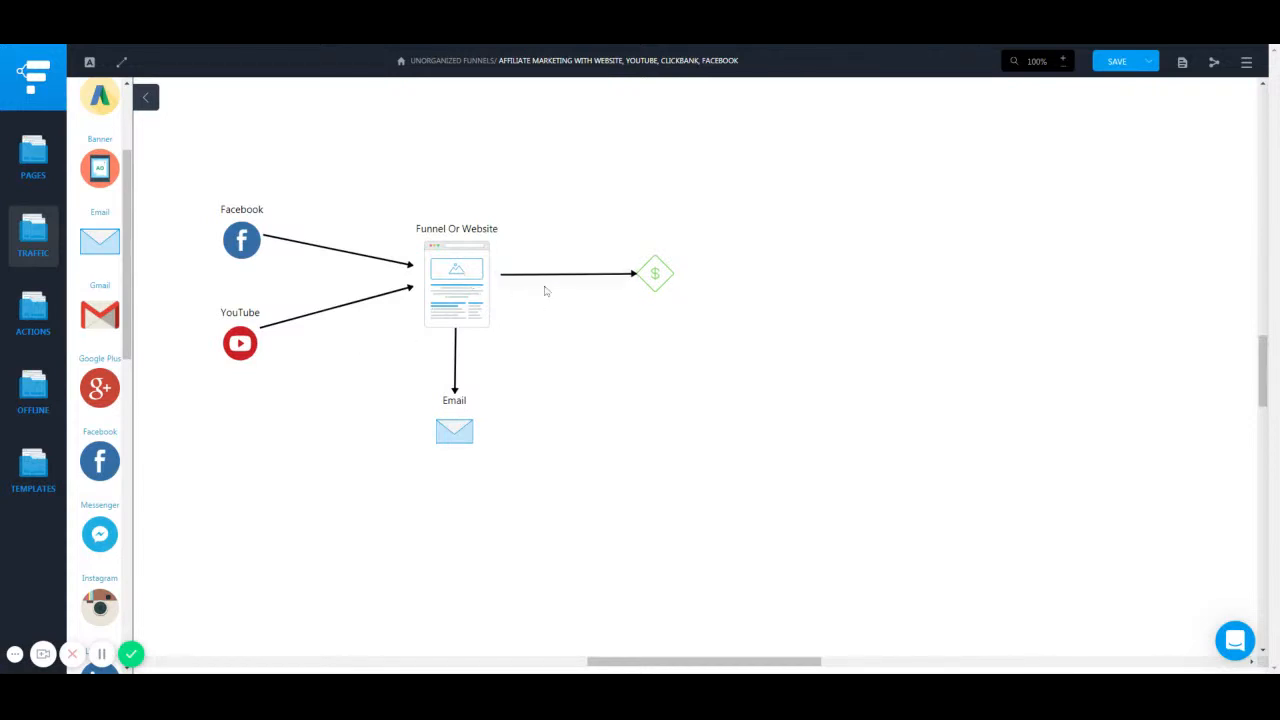
mouse_move(785, 311)
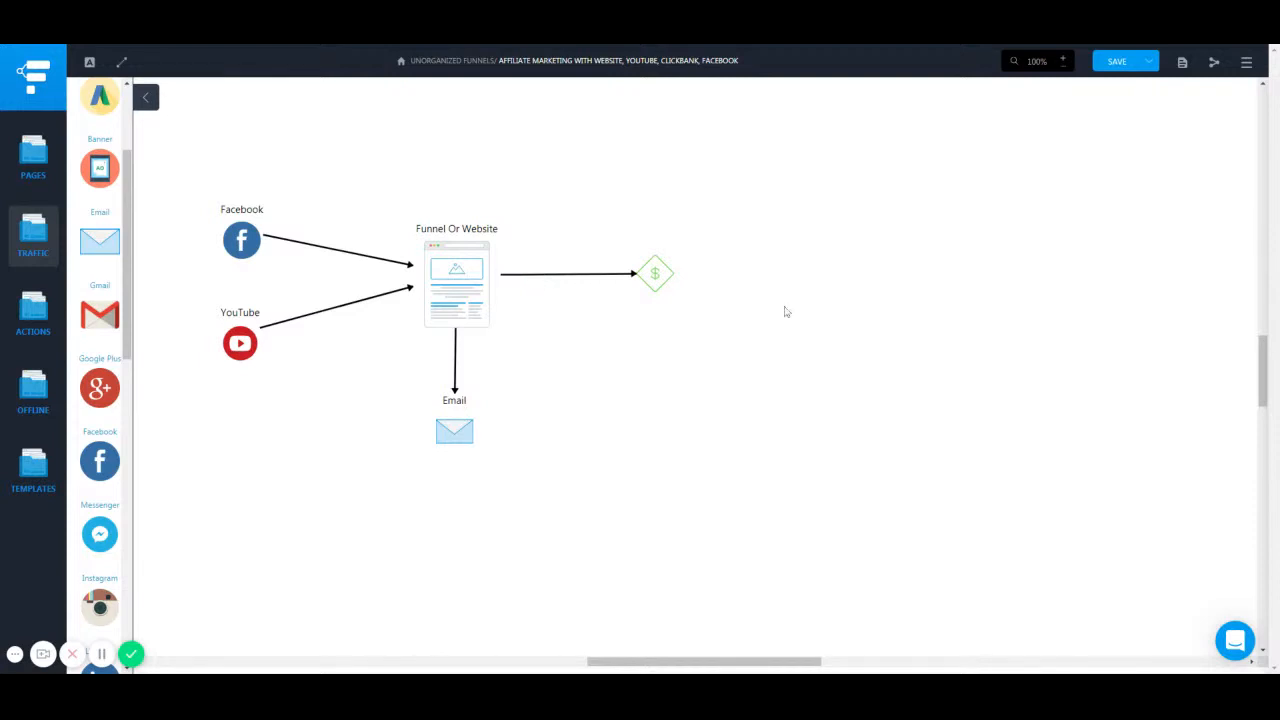
mouse_move(340, 494)
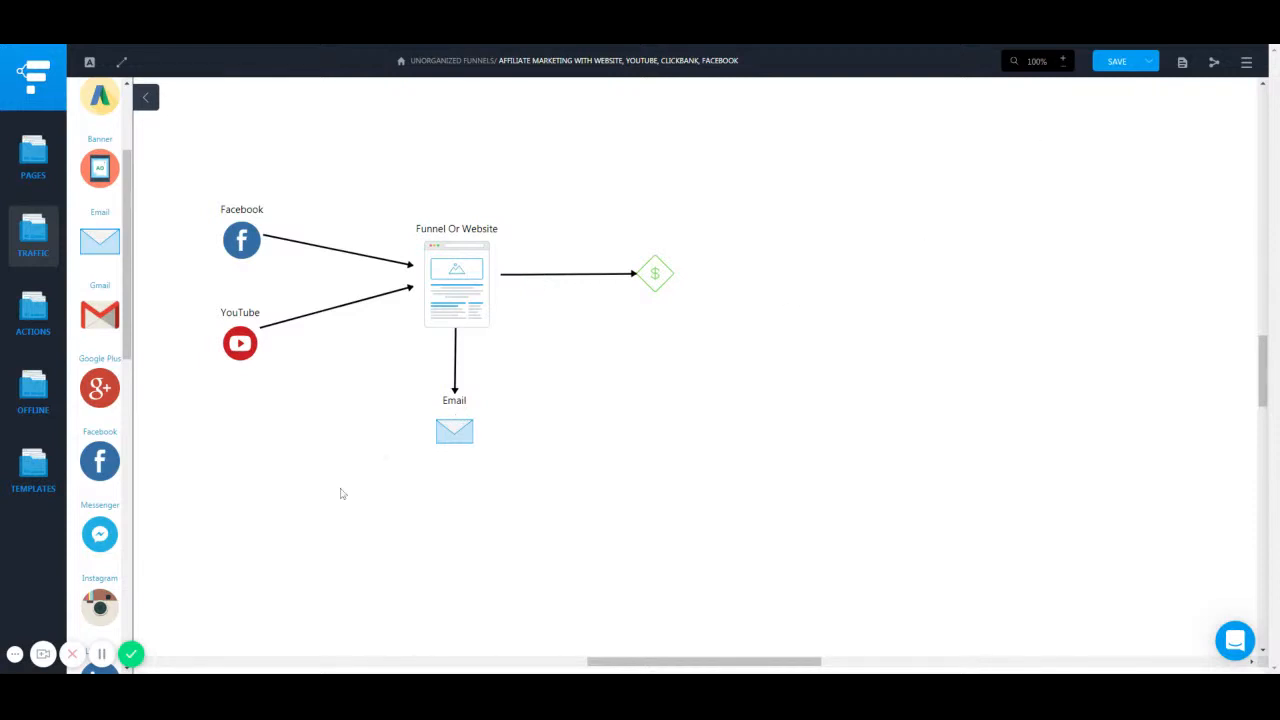